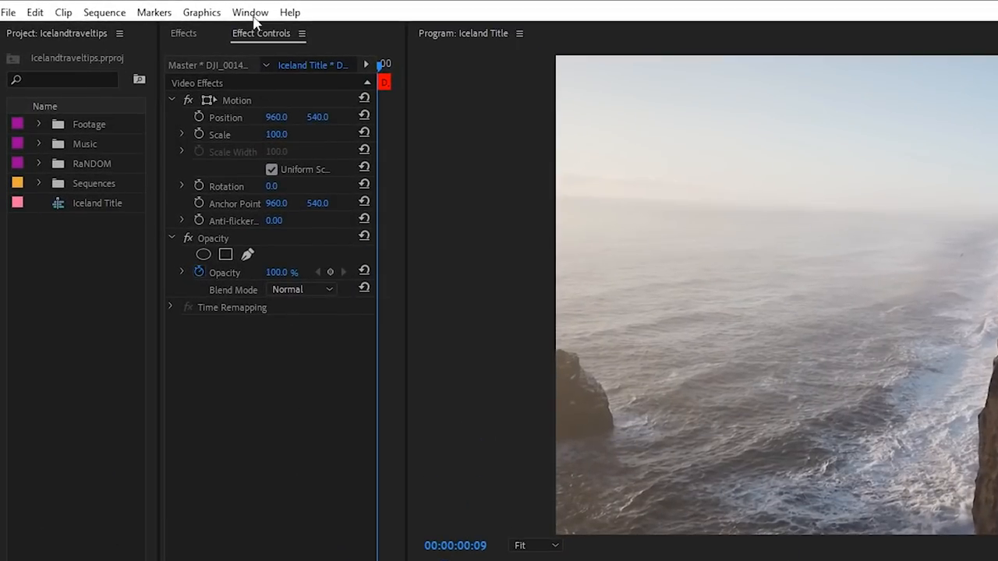
Show the Essential Graphics panel from the Window menu
left_click(250, 11)
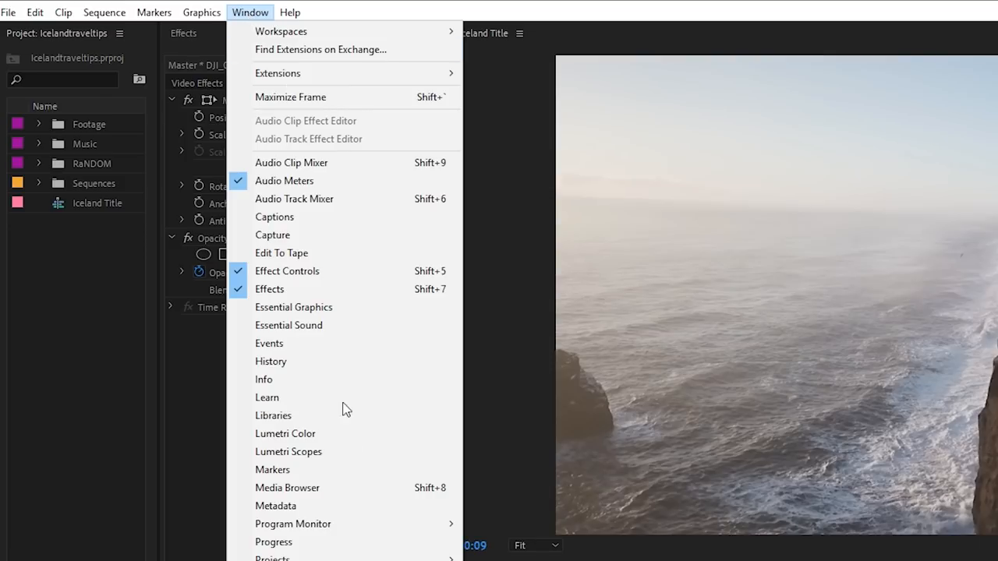
mouse_move(293, 306)
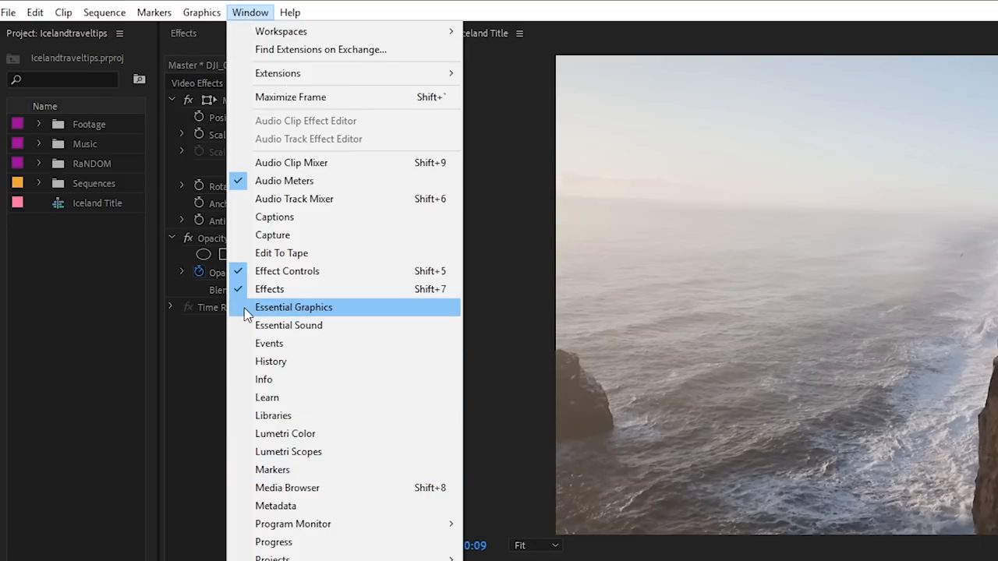
left_click(294, 307)
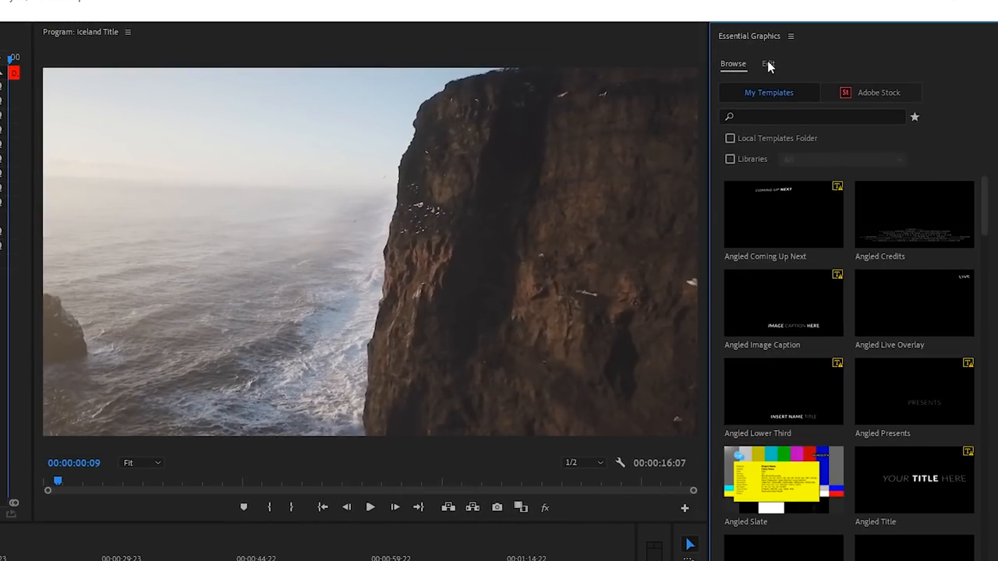
Type the title text ICELAND over the cliff footage in Edit mode
left_click(768, 63)
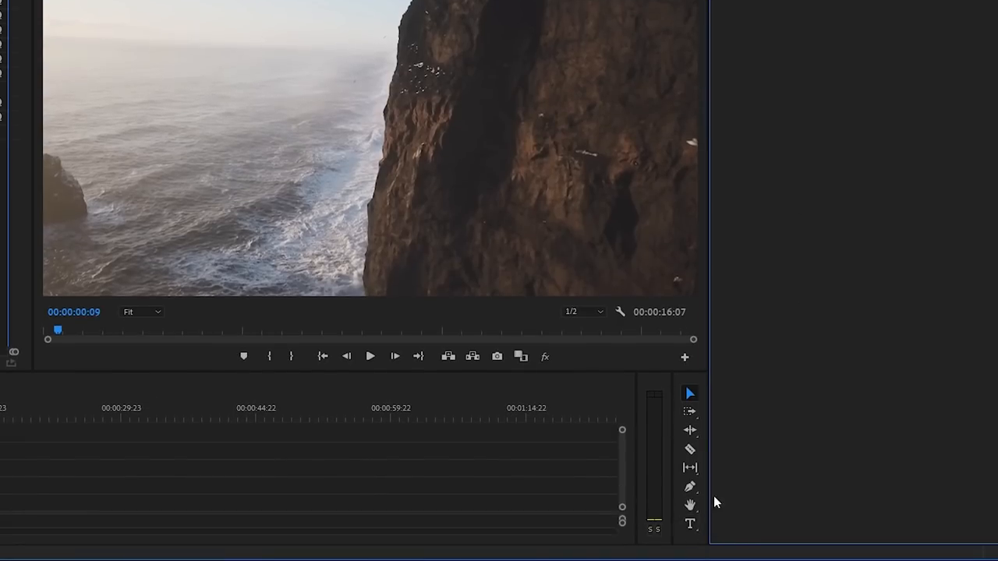
mouse_move(690, 524)
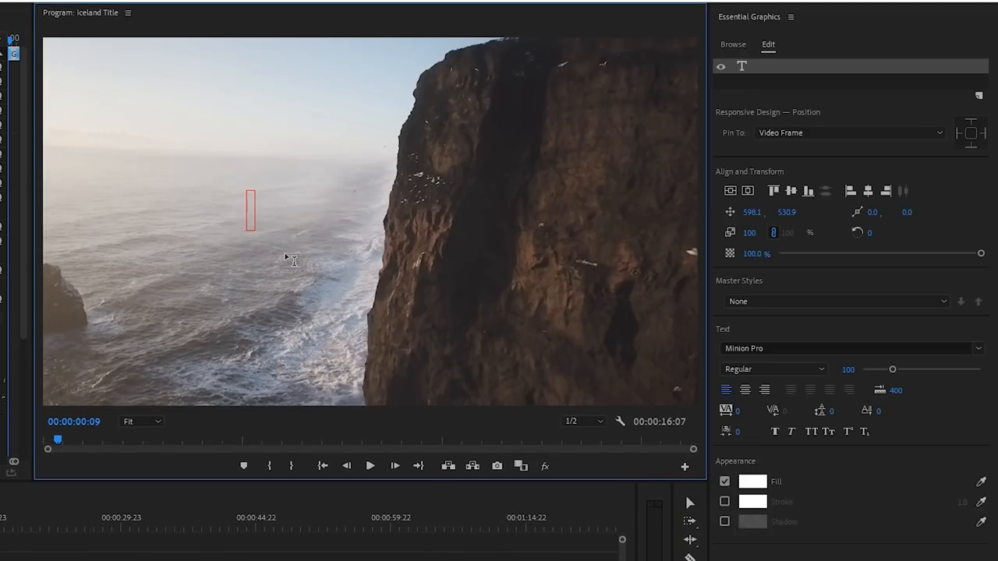
type("ICEL")
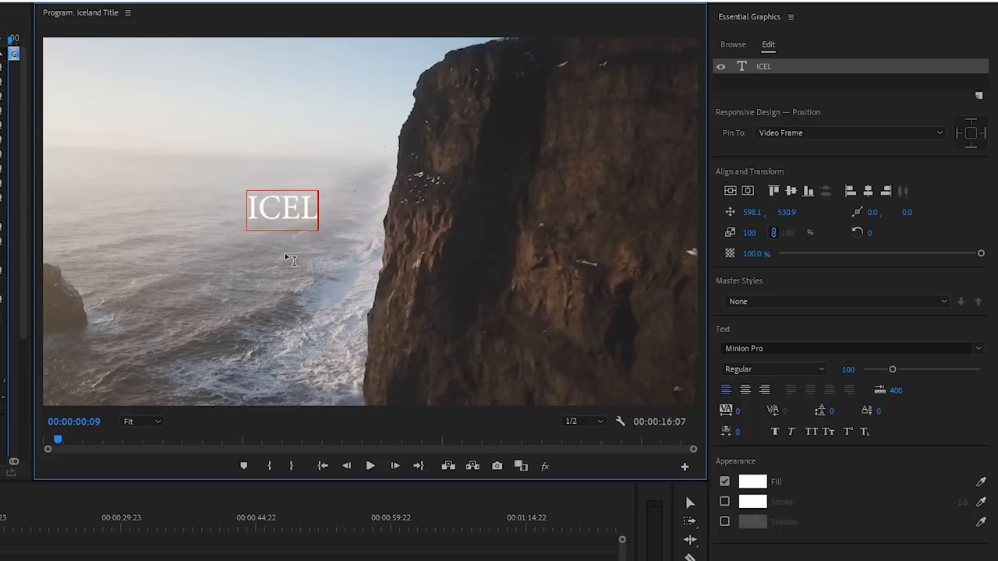
type("AND")
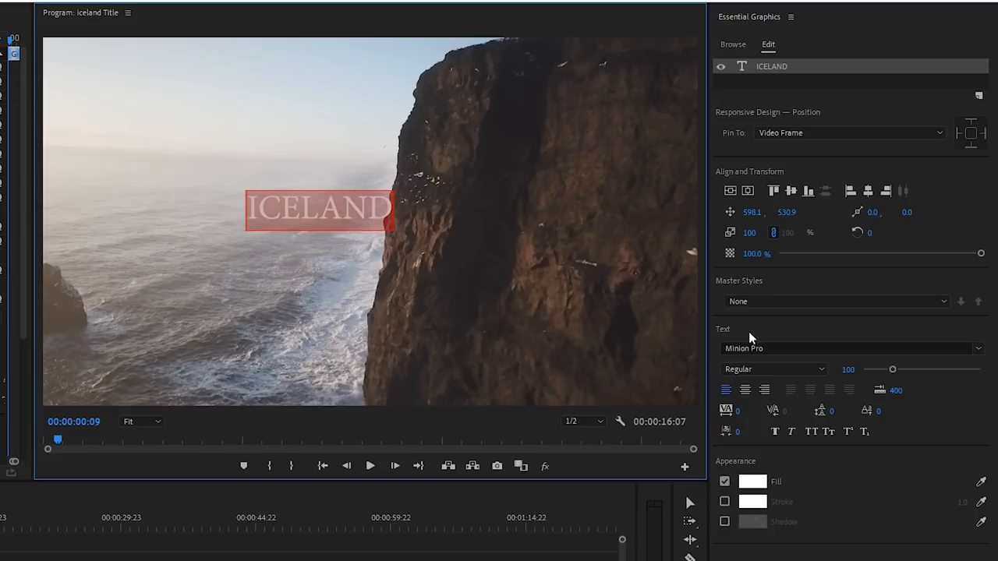
mouse_move(826, 215)
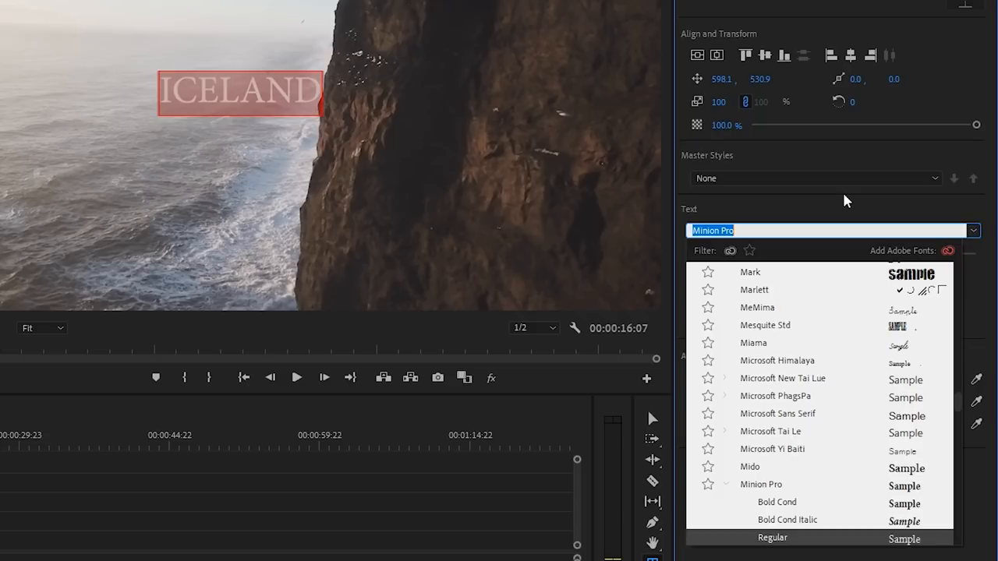
Search fonts for 'gothic' and apply League Gothic
type("gothi")
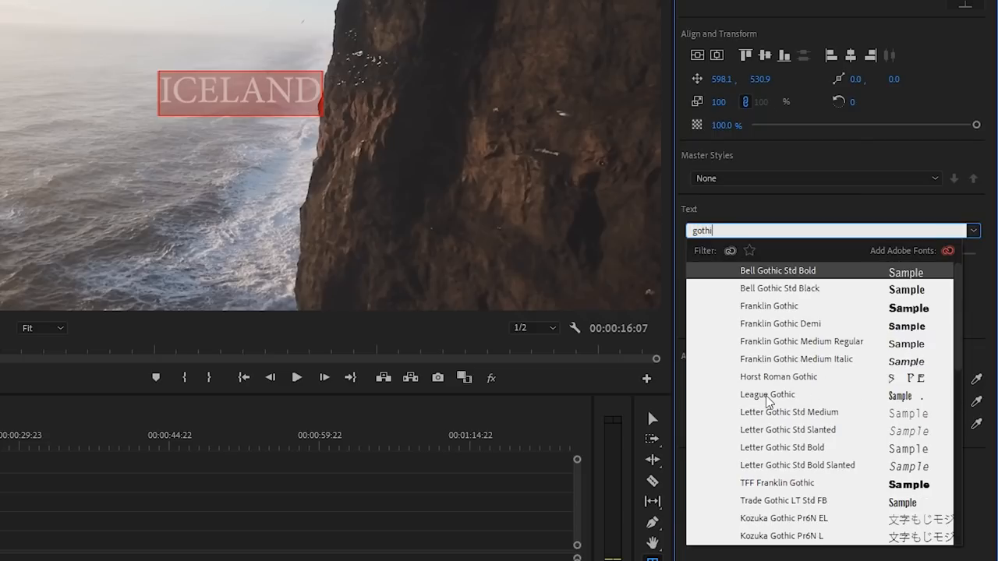
left_click(768, 394)
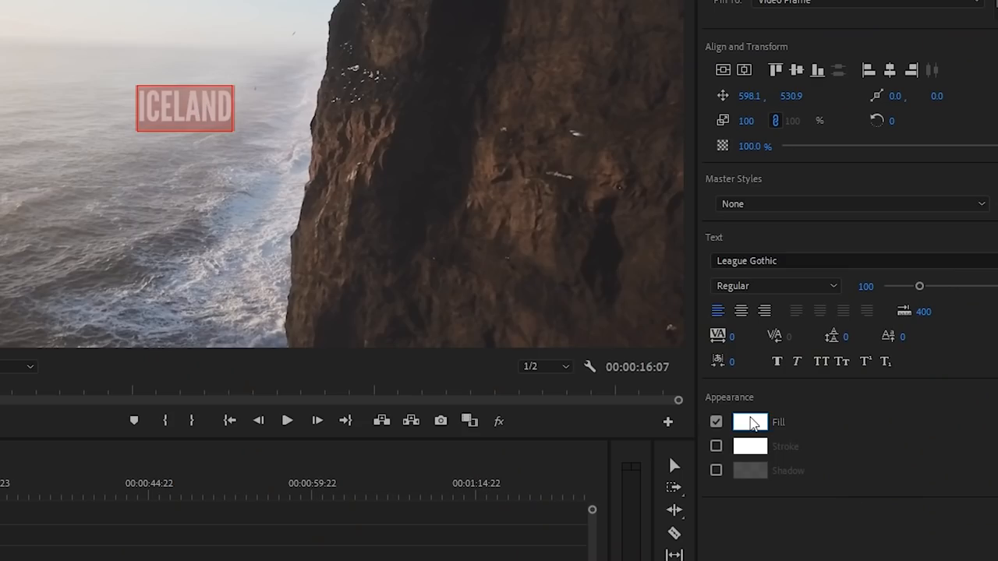
Set the title fill colour to dark red #910E0E
left_click(749, 422)
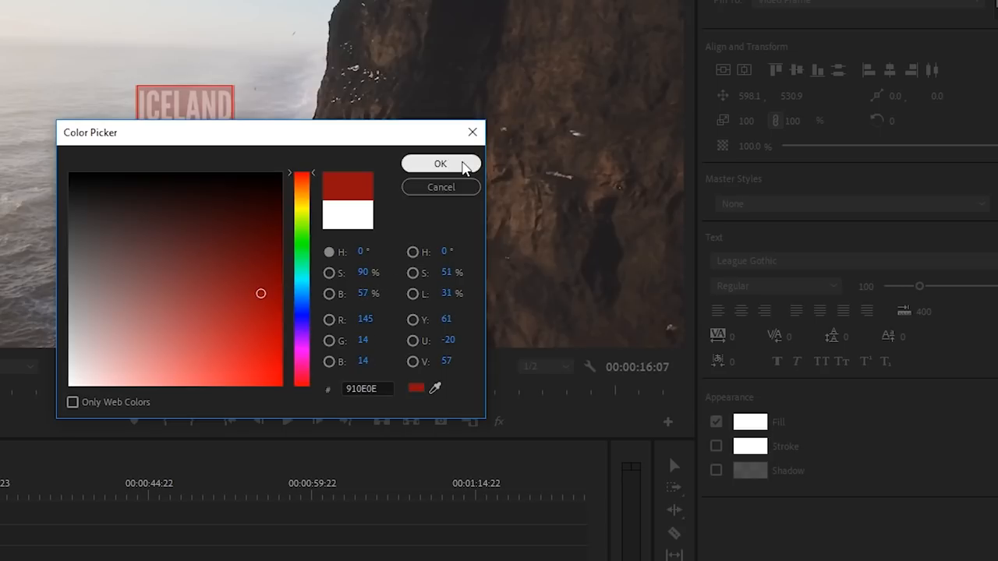
left_click(440, 163)
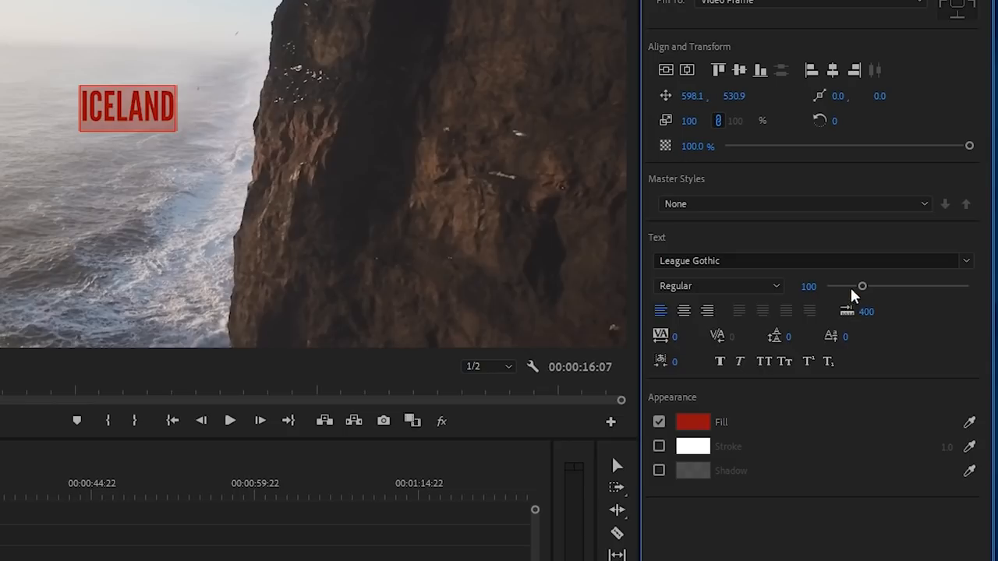
Set the title font size to 300 and tracking to 450
left_click_drag(861, 286, 874, 287)
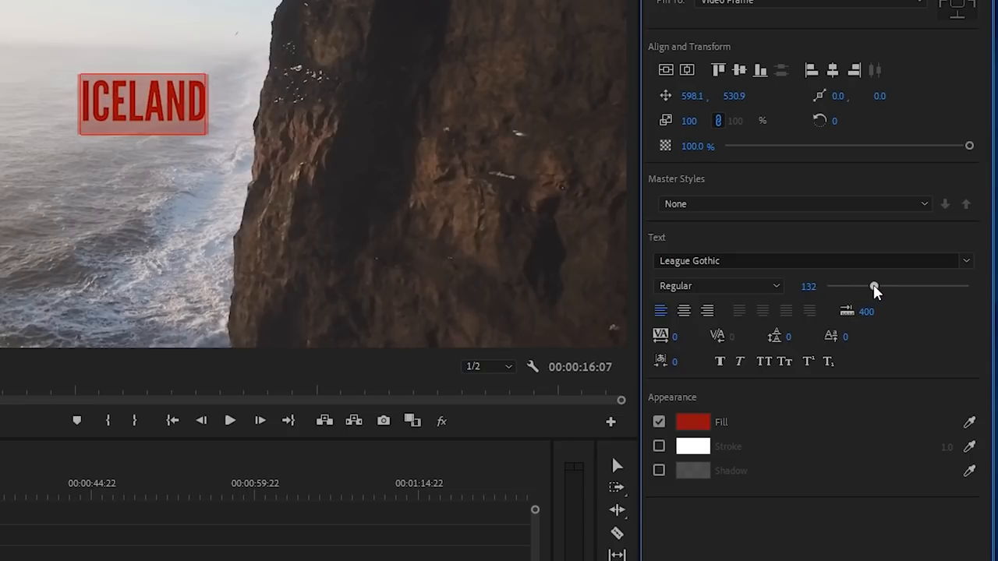
left_click_drag(874, 286, 923, 287)
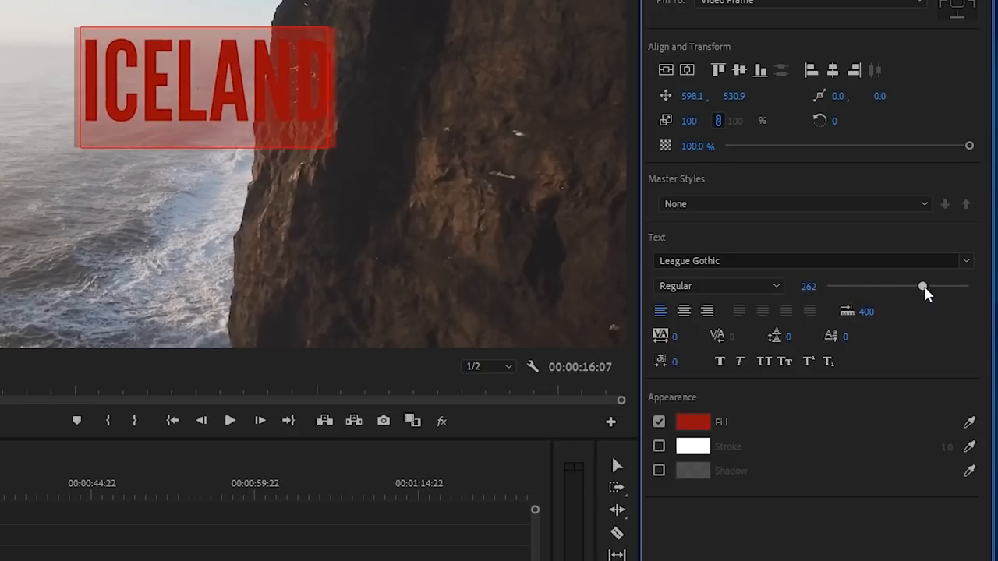
left_click_drag(922, 287, 939, 287)
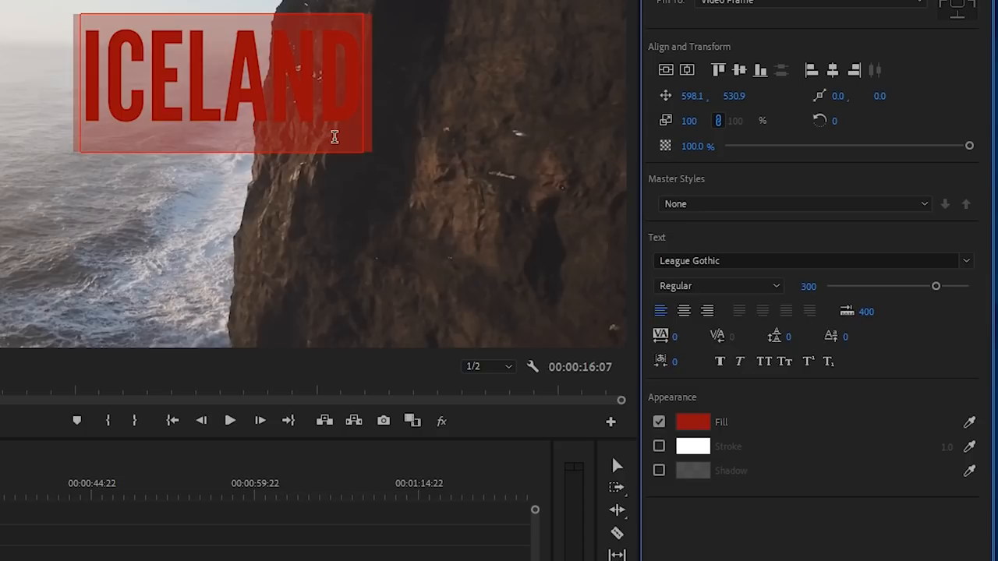
mouse_move(290, 127)
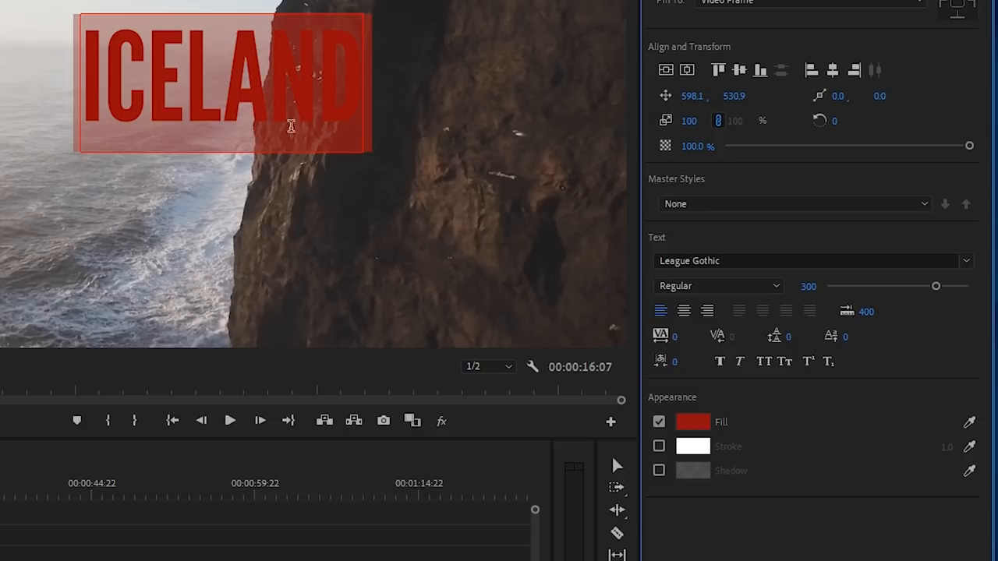
mouse_move(678, 357)
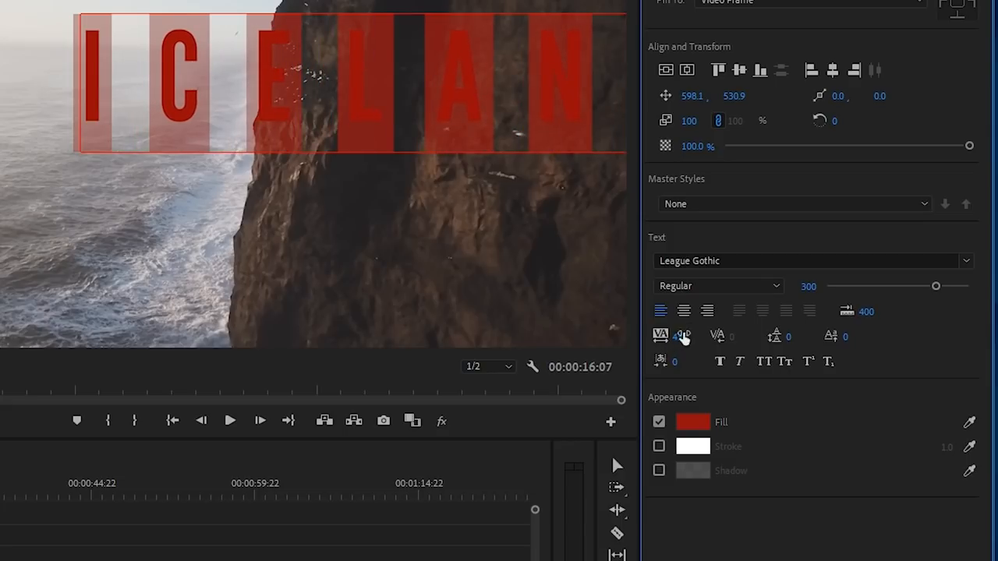
left_click(680, 336)
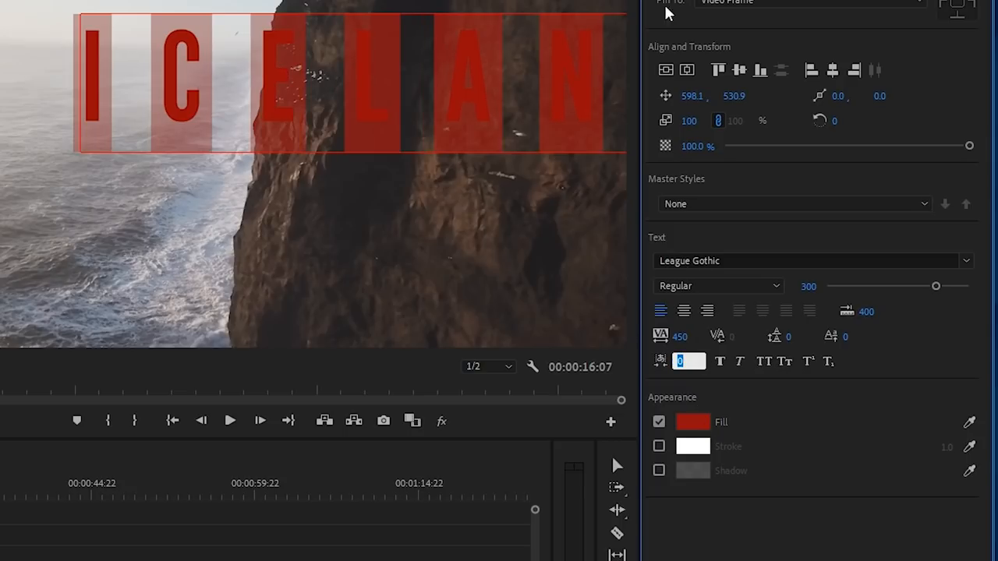
mouse_move(718, 56)
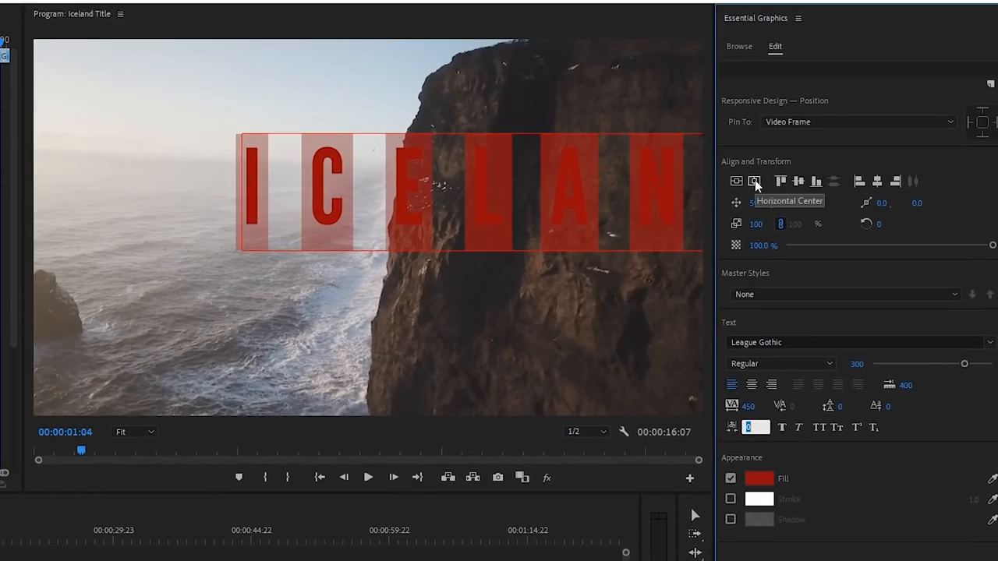
Align the ICELAND title to horizontal and vertical centre of the frame
left_click(754, 180)
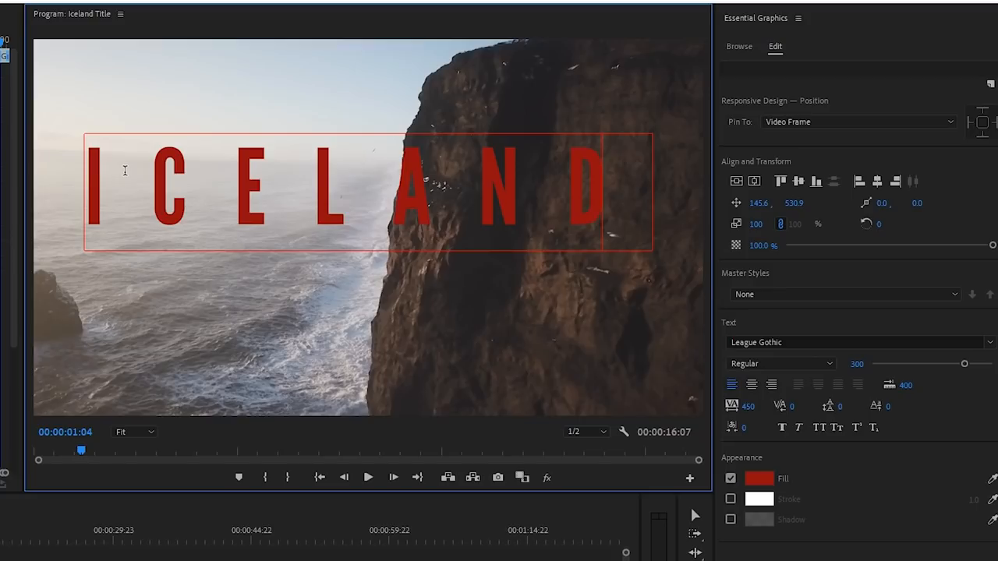
mouse_move(261, 132)
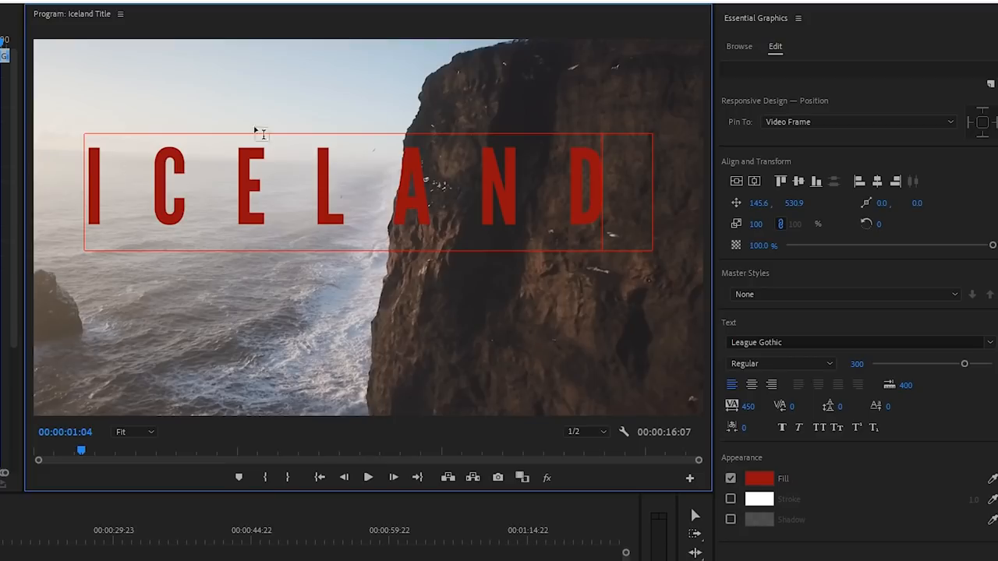
mouse_move(620, 203)
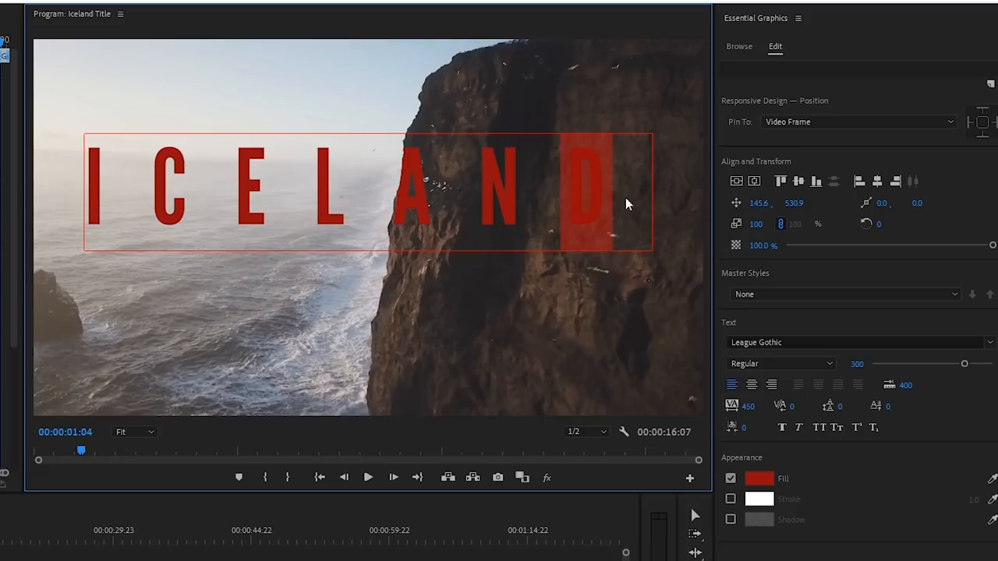
mouse_move(583, 206)
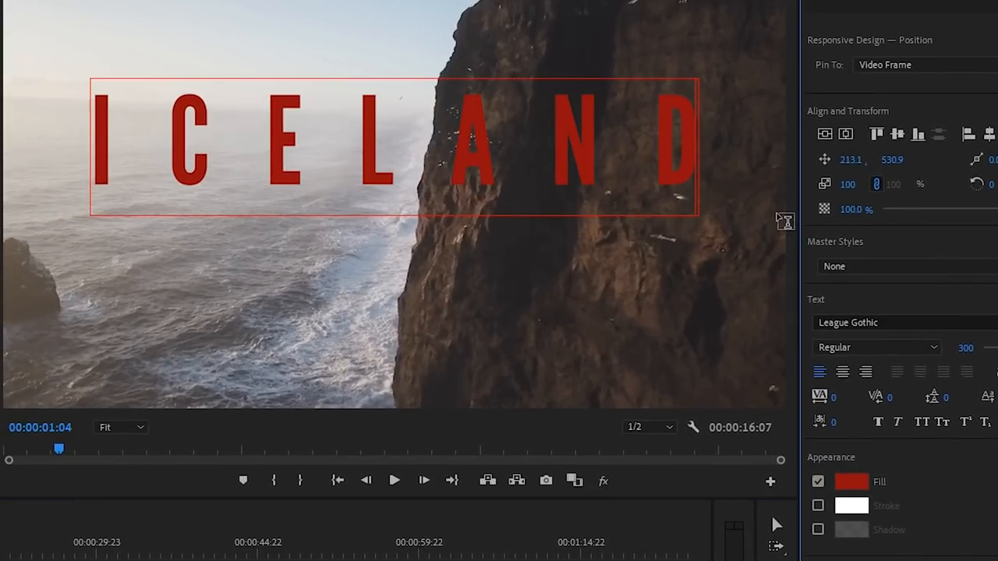
mouse_move(825, 134)
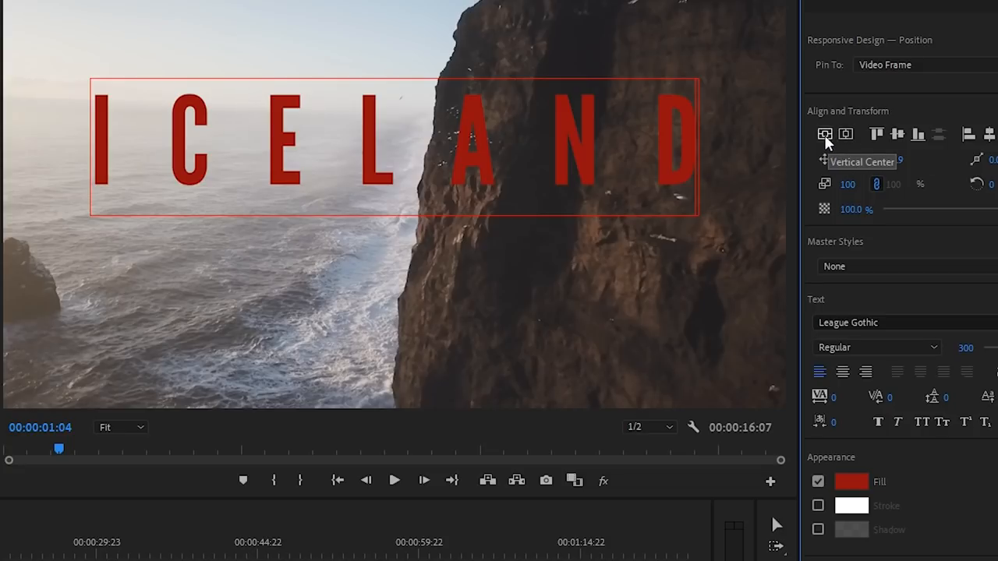
left_click(825, 135)
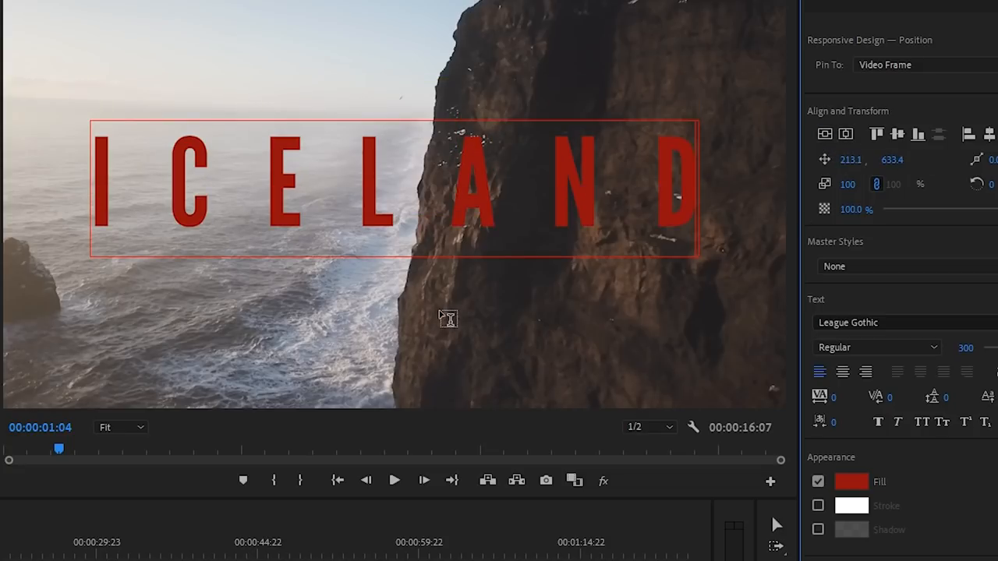
mouse_move(792, 310)
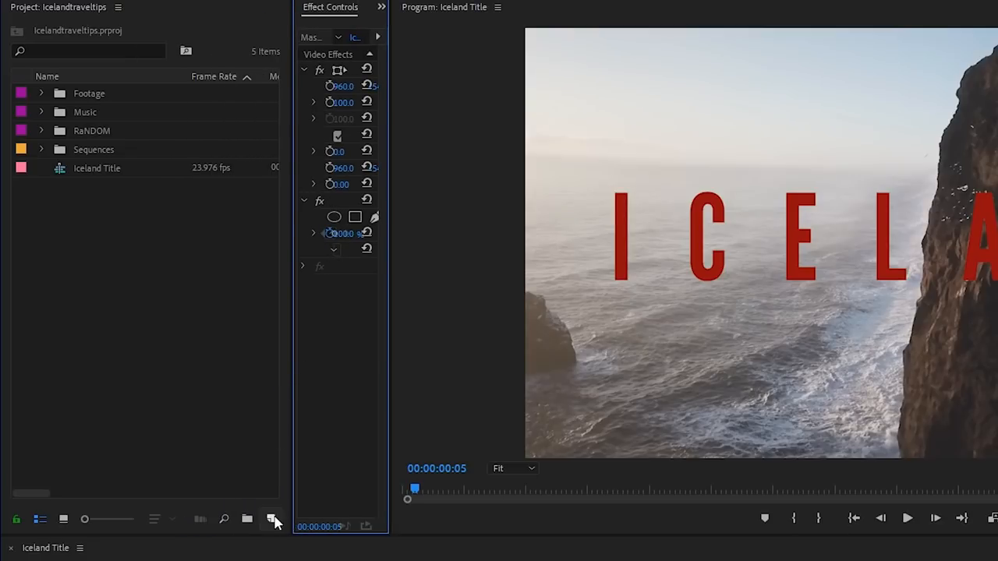
Create a 1920×1080 adjustment layer via New Item
left_click(272, 519)
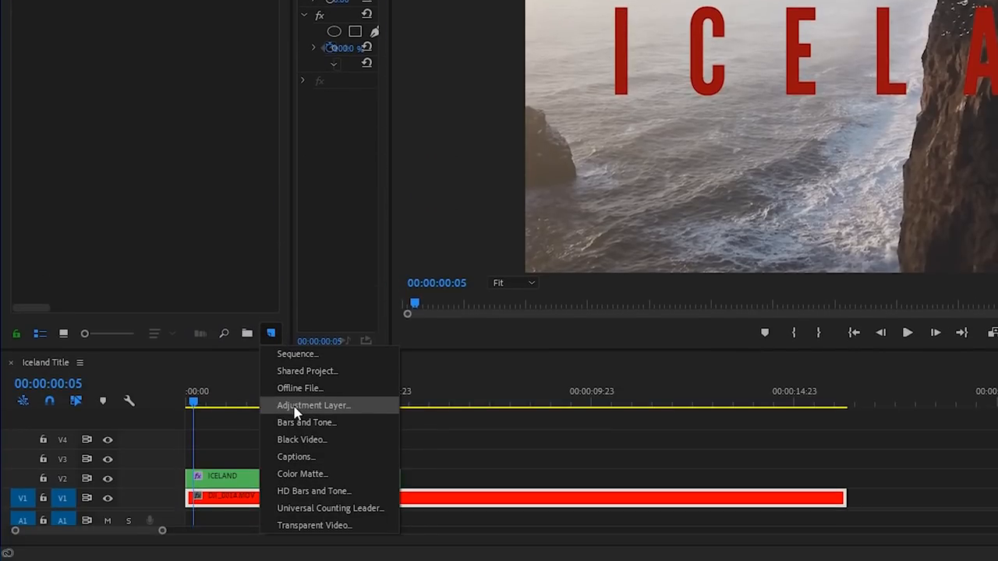
left_click(314, 405)
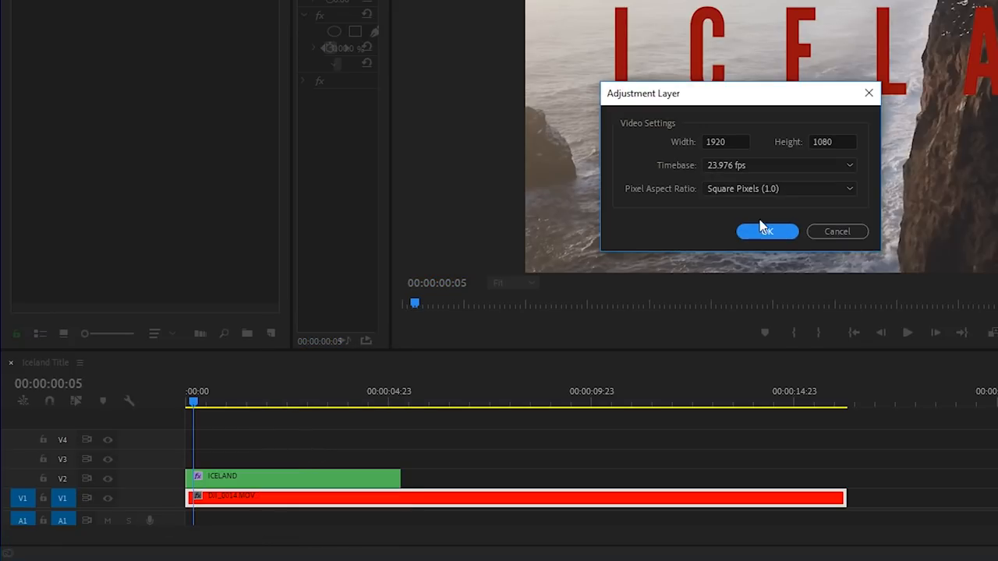
left_click(767, 231)
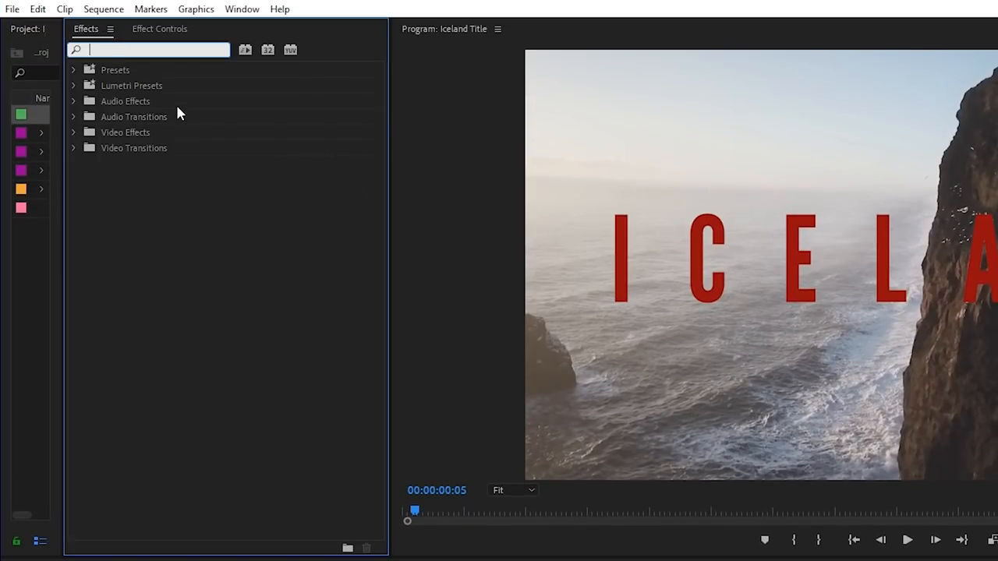
Apply the Write-on effect to the adjustment layer above the title
type("write")
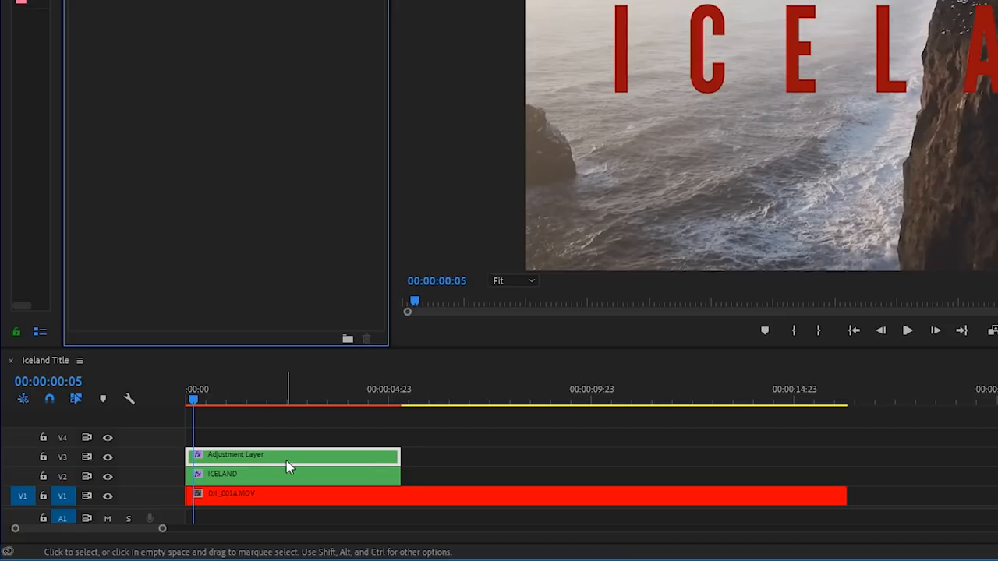
mouse_move(267, 435)
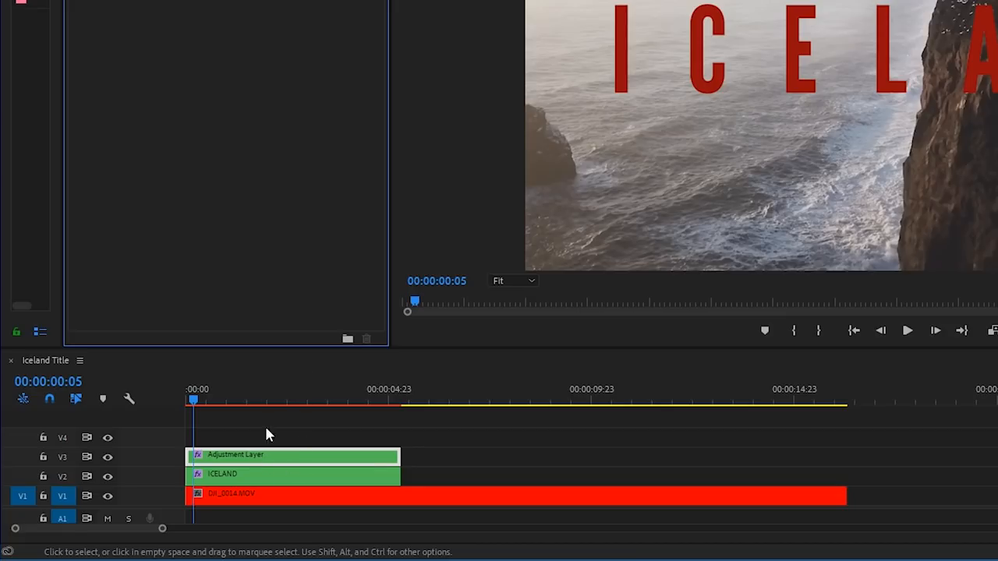
mouse_move(253, 386)
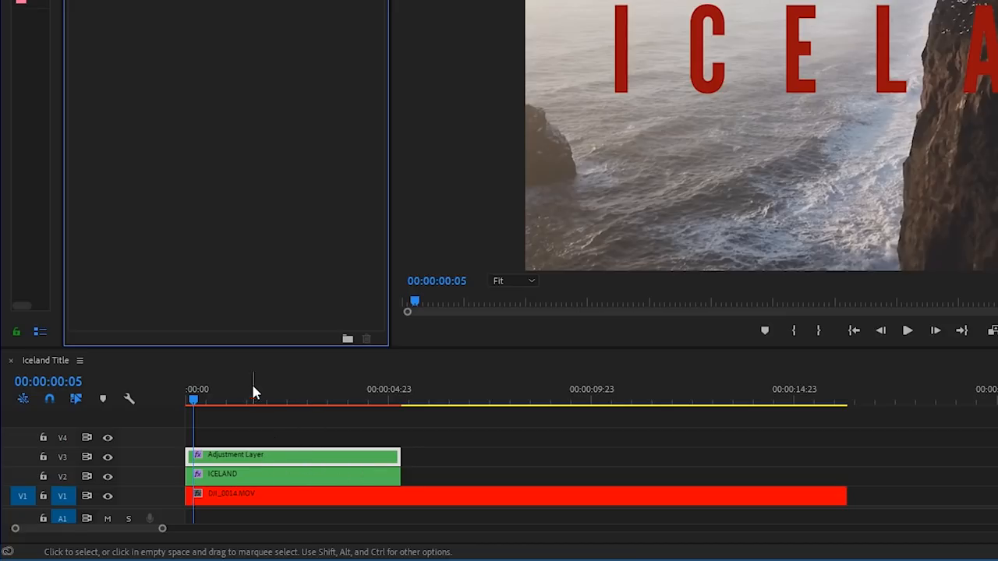
left_click(361, 400)
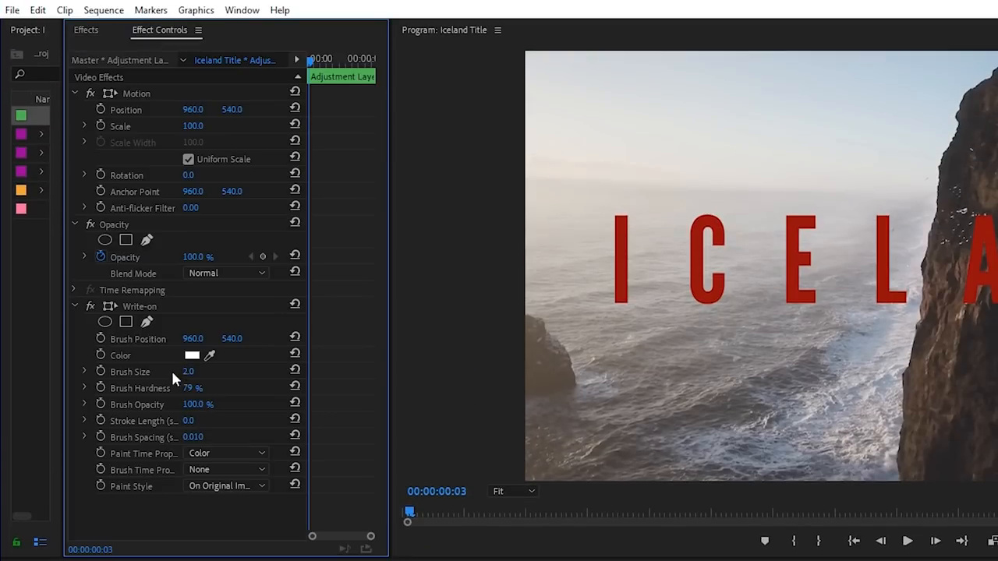
mouse_move(166, 372)
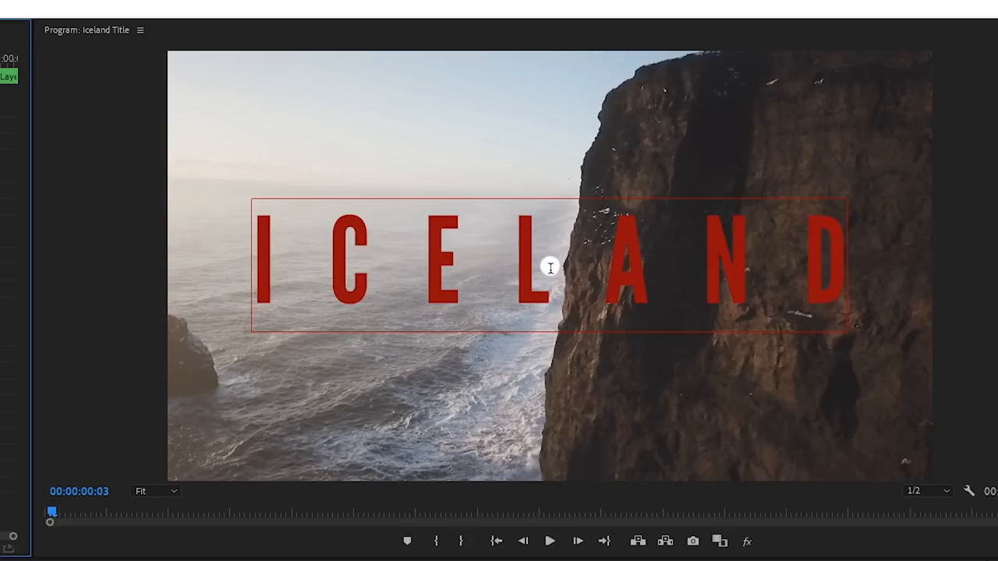
mouse_move(554, 269)
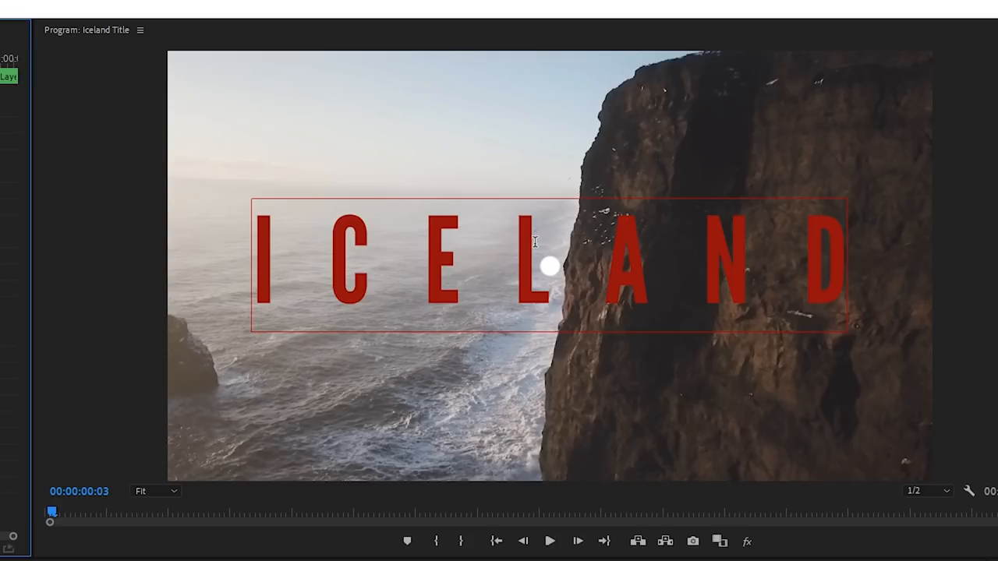
mouse_move(435, 264)
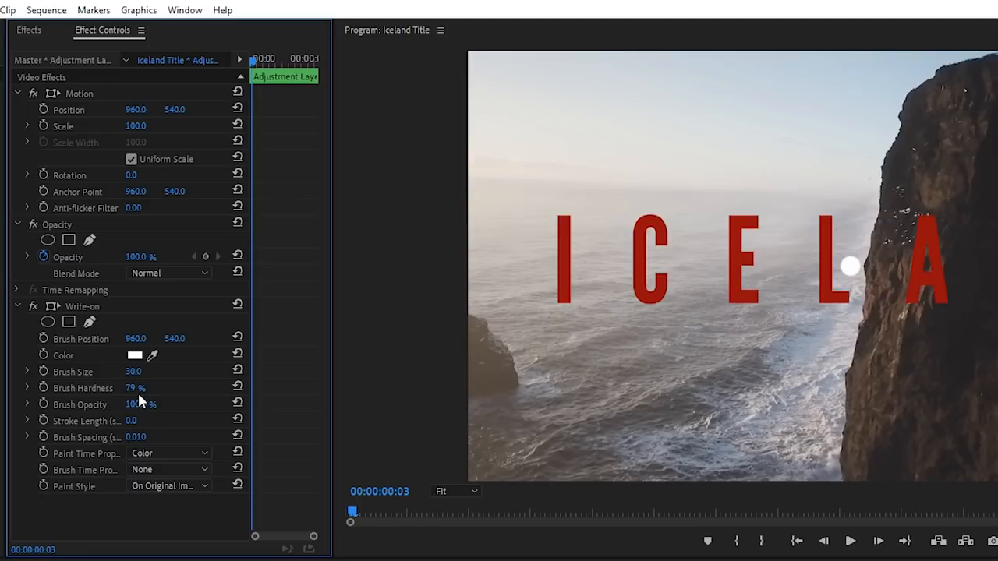
mouse_move(55, 437)
type("20")
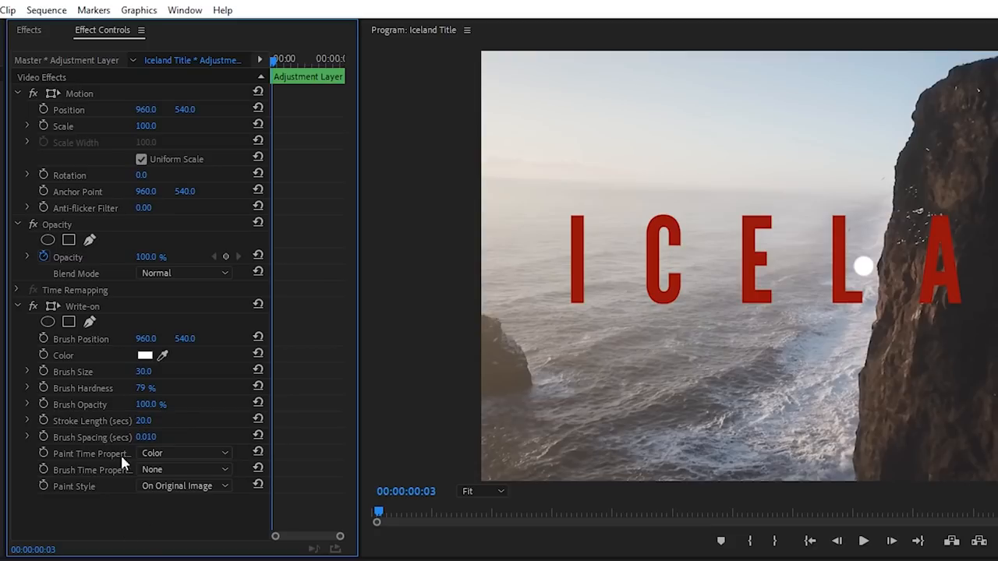
mouse_move(188, 468)
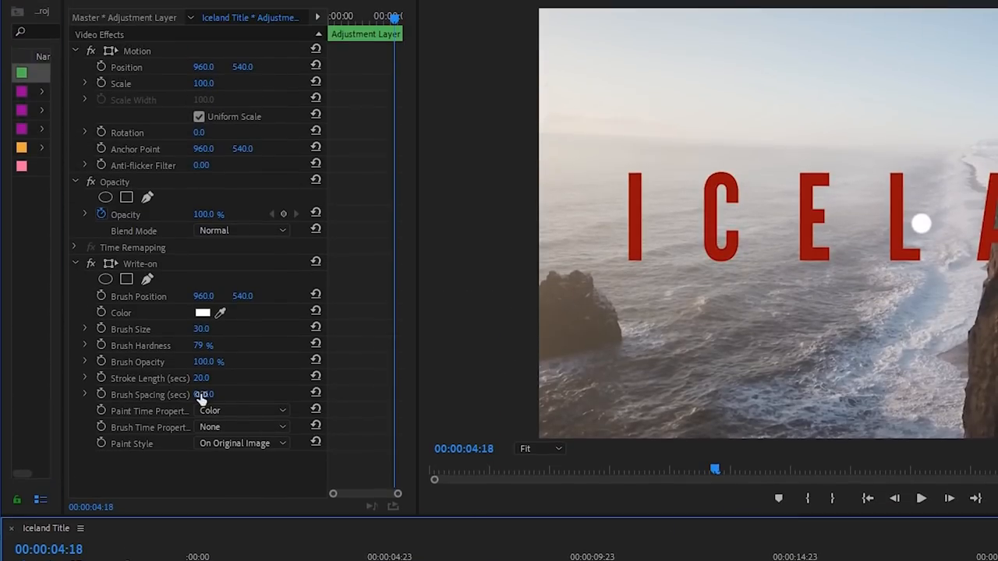
Set Write-on Brush Size 30 and Stroke Length 20
left_click(201, 394)
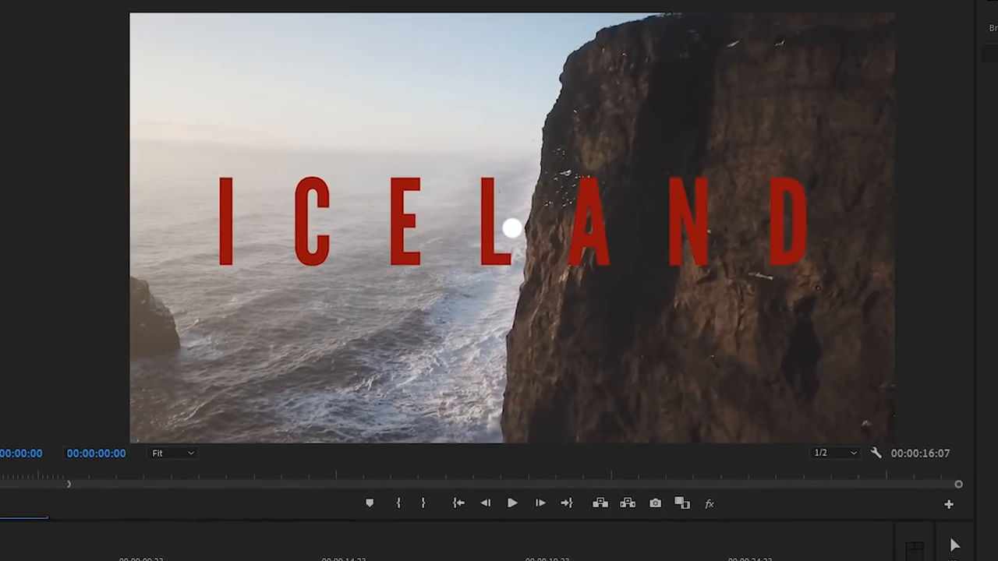
Set Brush Spacing to 0.001 and zoom the Program Monitor to 100%
left_click(510, 227)
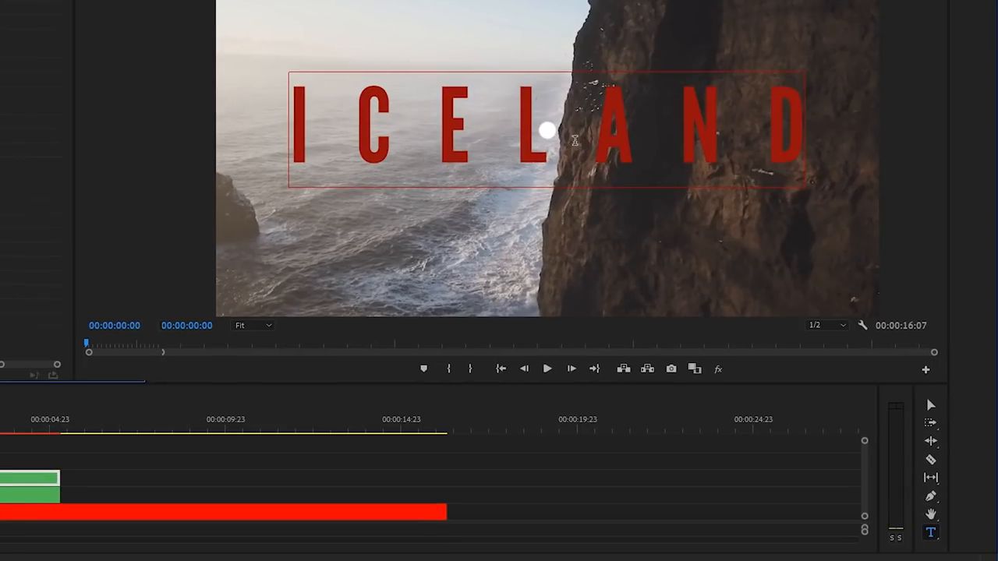
left_click(930, 405)
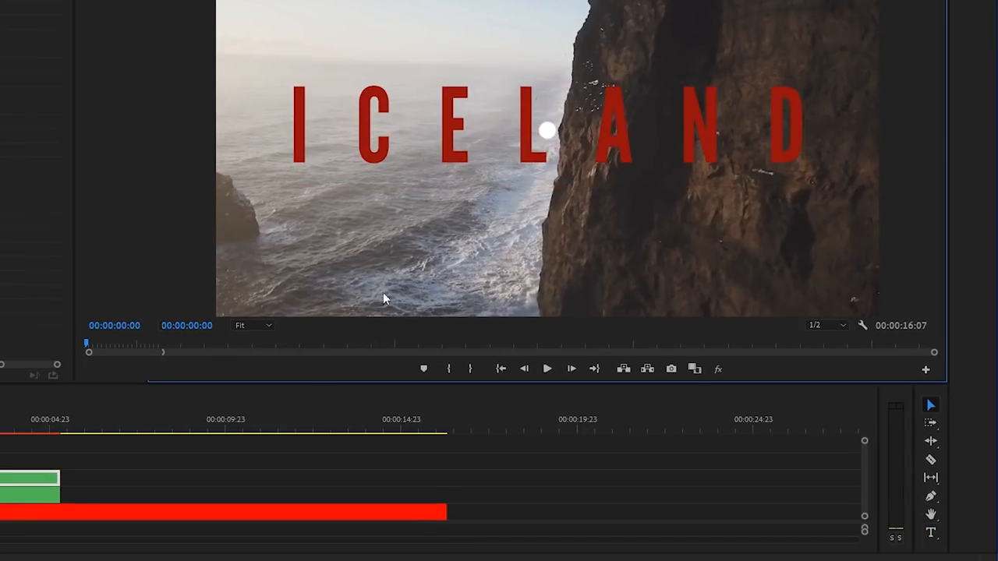
left_click(253, 325)
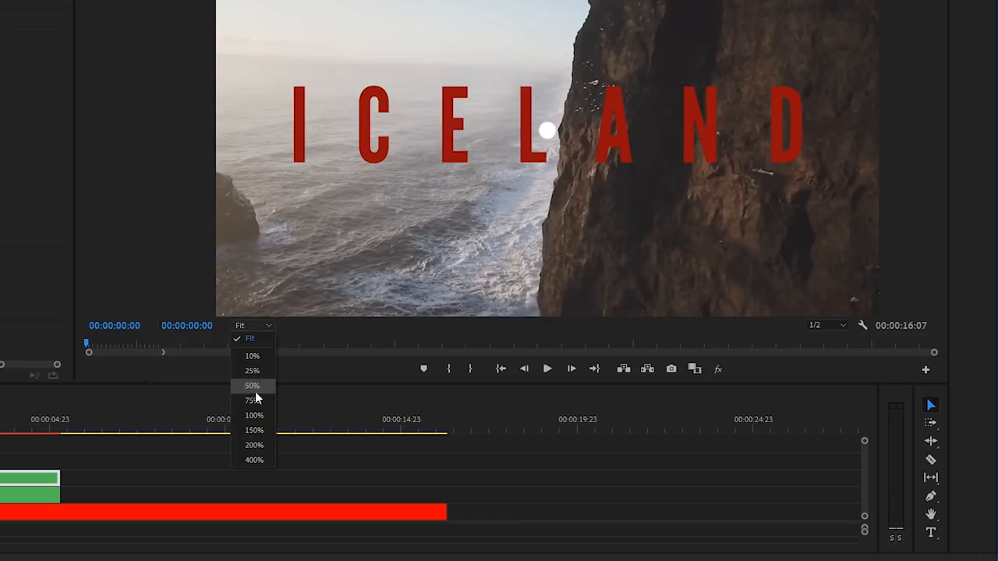
left_click(254, 414)
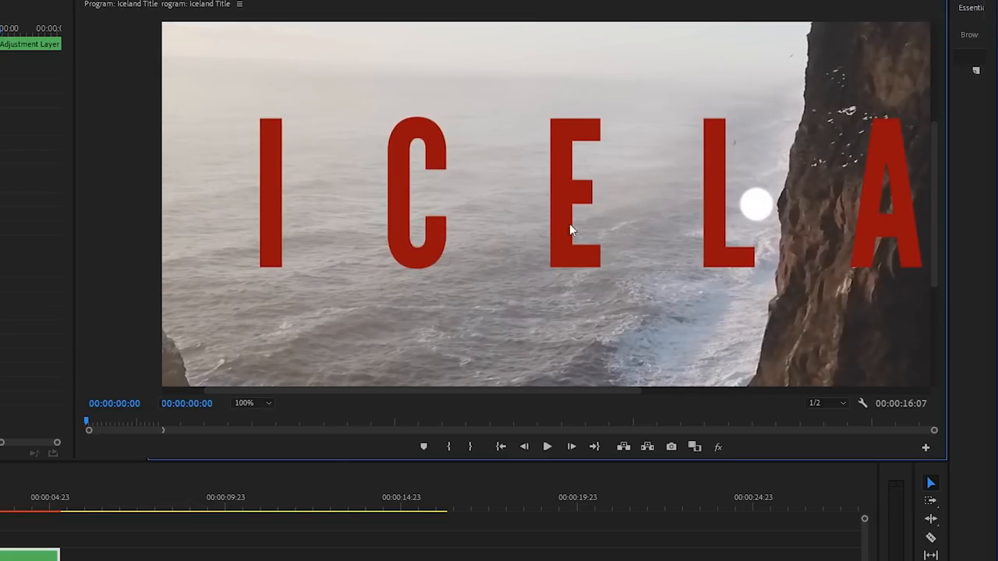
mouse_move(755, 212)
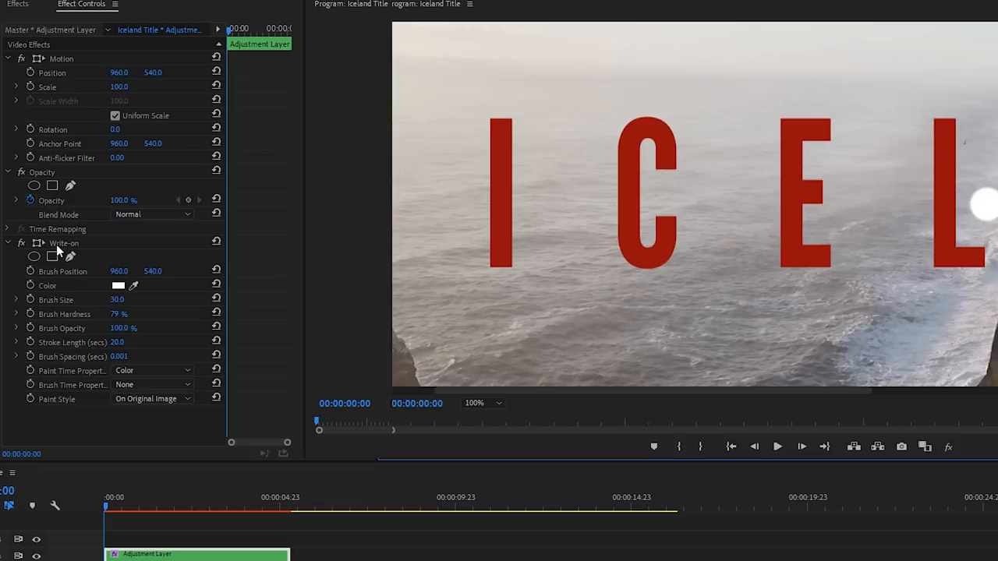
mouse_move(74, 254)
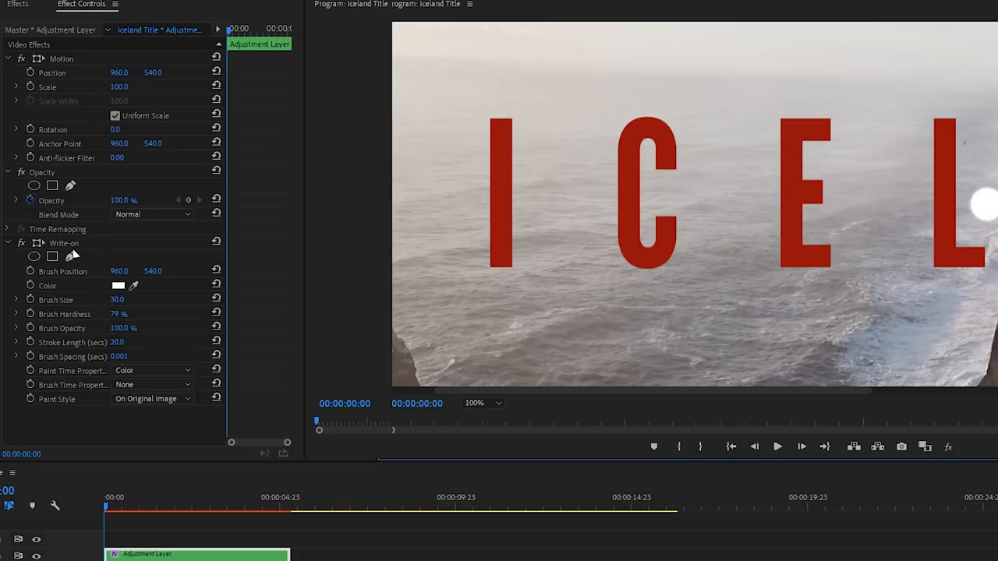
mouse_move(98, 247)
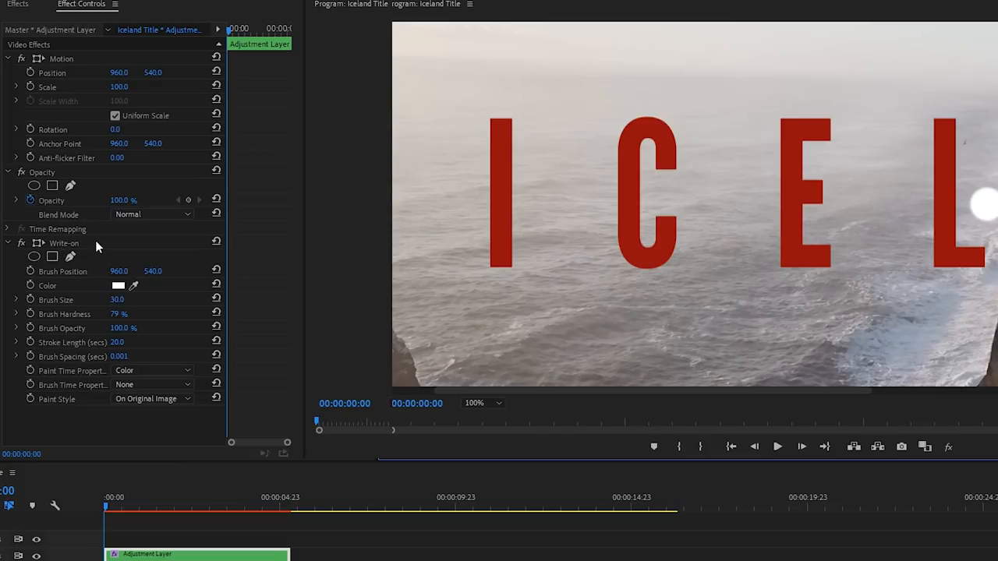
left_click(64, 242)
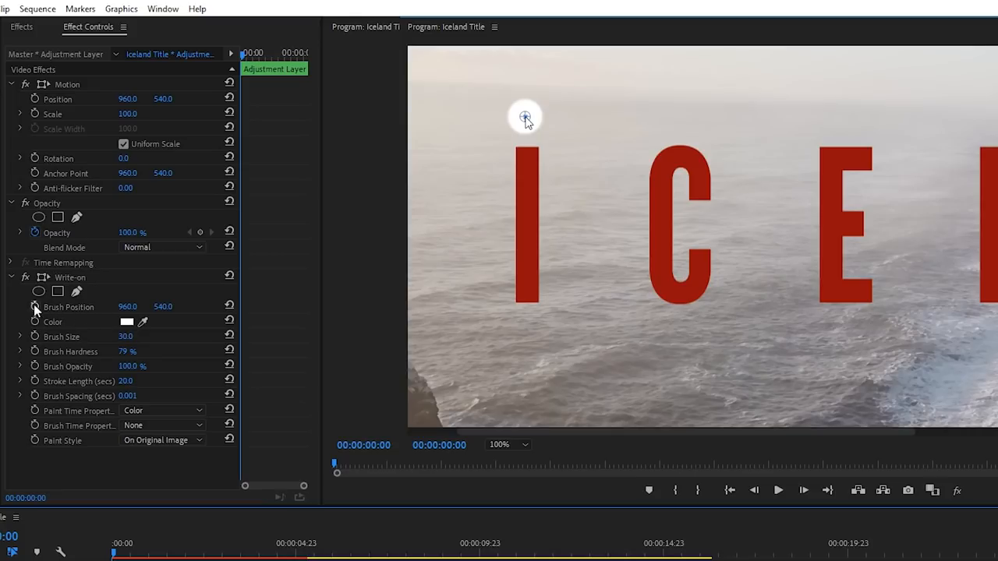
Keyframe Brush Position, painting the stroke down the I and up beside the C
left_click(69, 306)
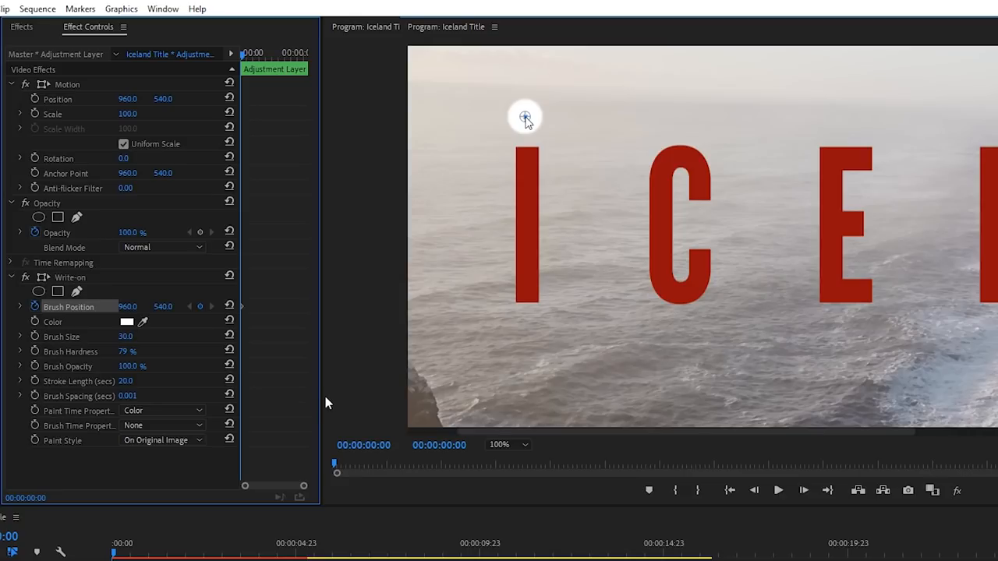
mouse_move(320, 394)
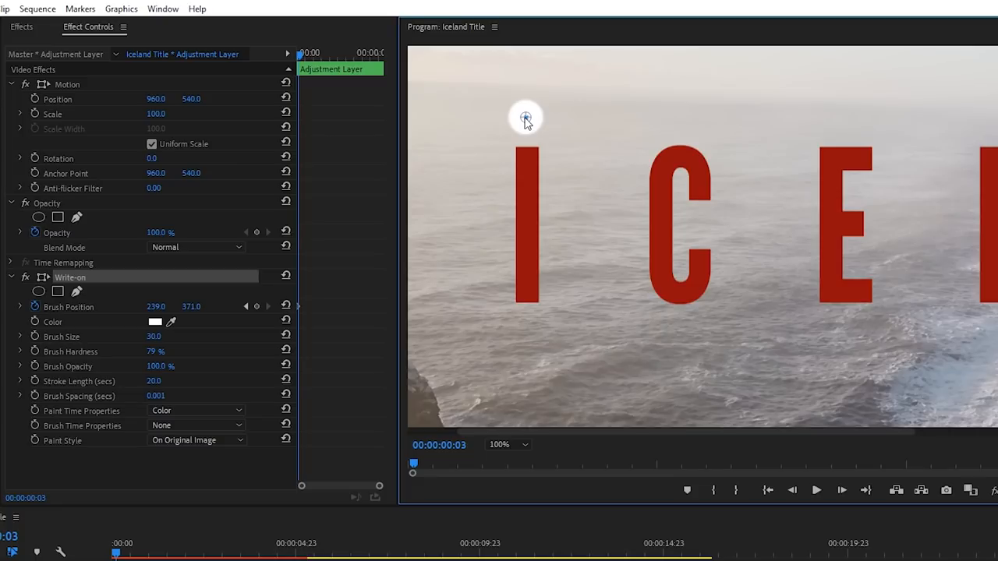
left_click_drag(525, 117, 538, 262)
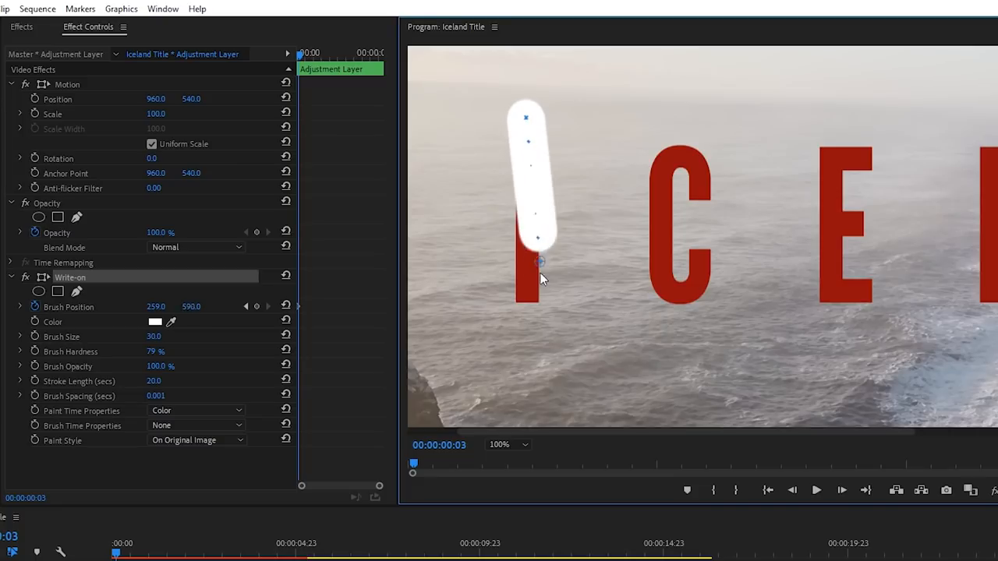
left_click_drag(540, 261, 528, 307)
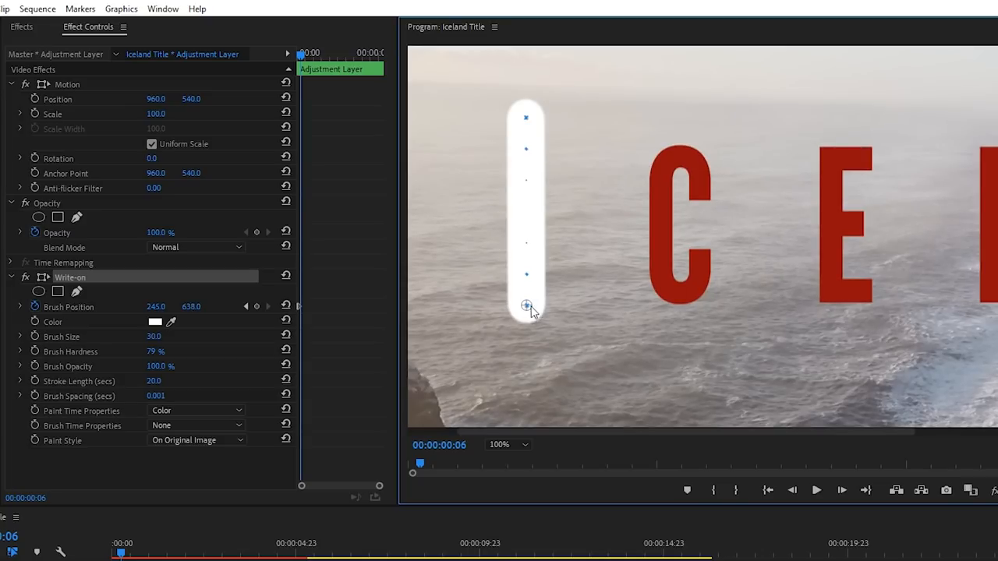
left_click_drag(527, 304, 569, 269)
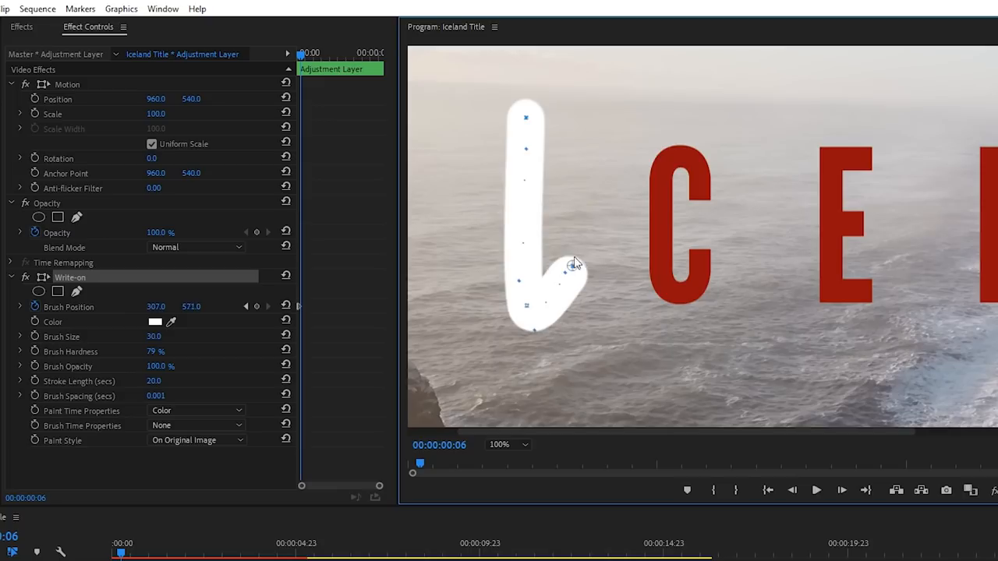
left_click_drag(573, 265, 620, 127)
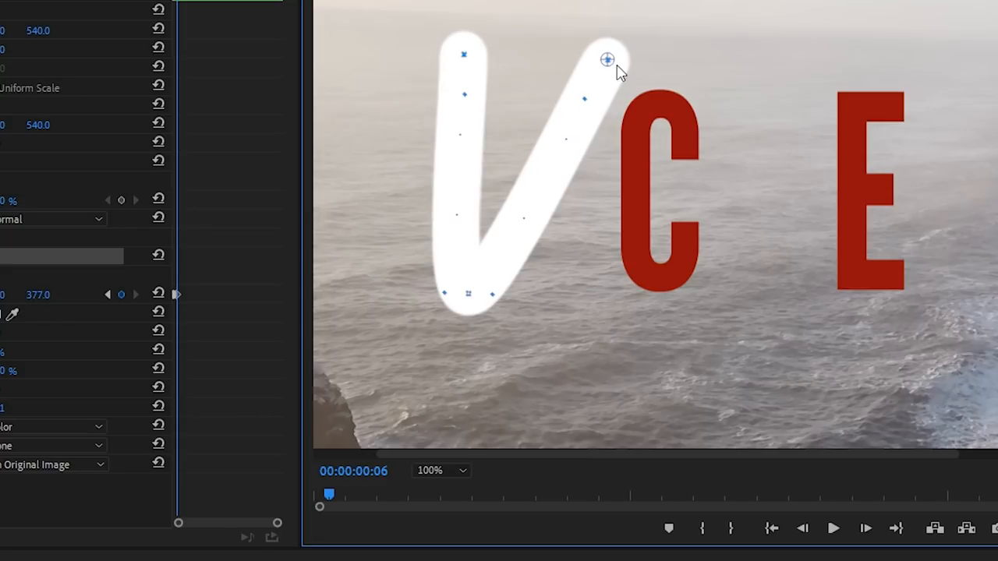
left_click_drag(607, 60, 718, 76)
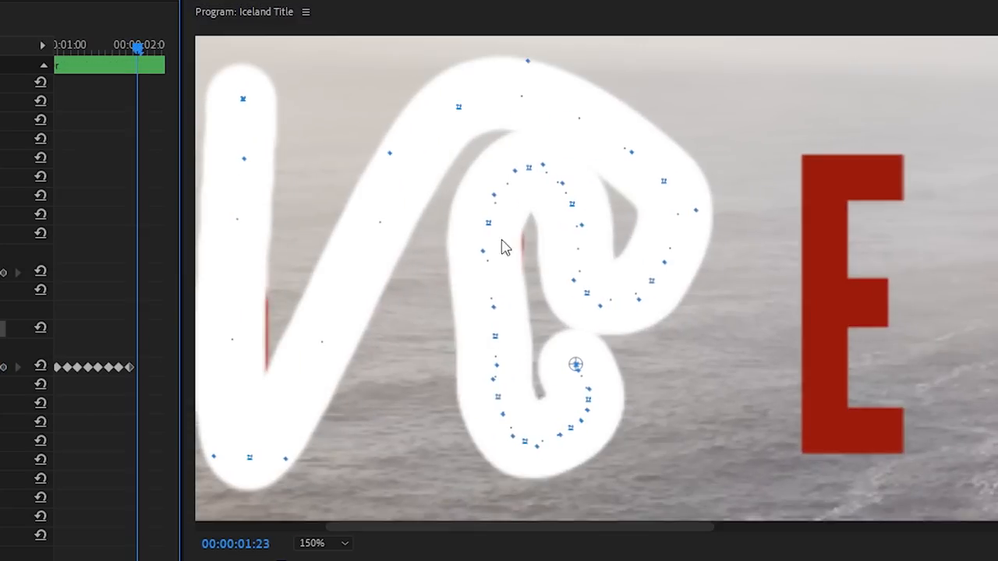
Drag a brush keyframe point along ICELAND so the stroke reaches L, A and N
left_click_drag(575, 364, 747, 332)
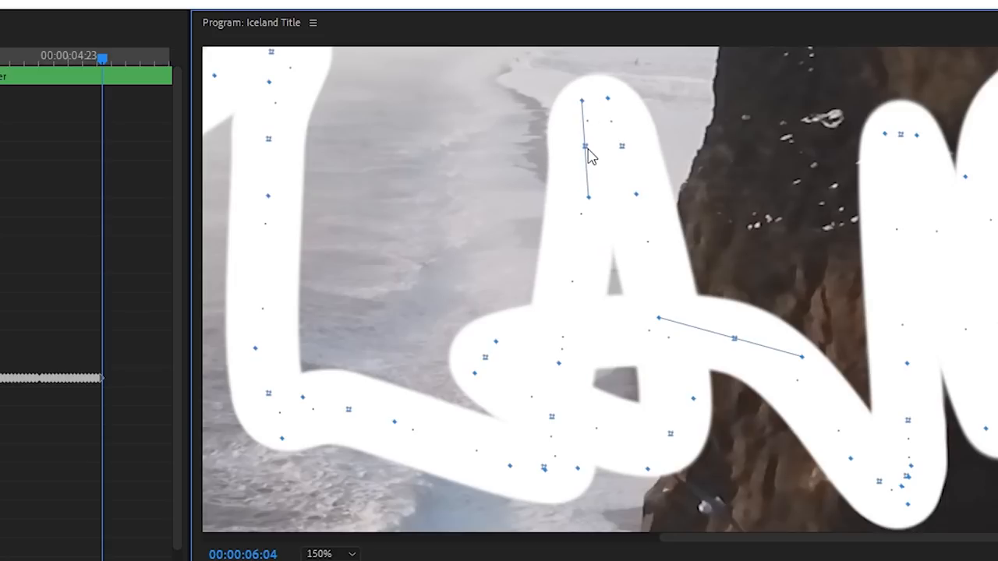
mouse_move(797, 541)
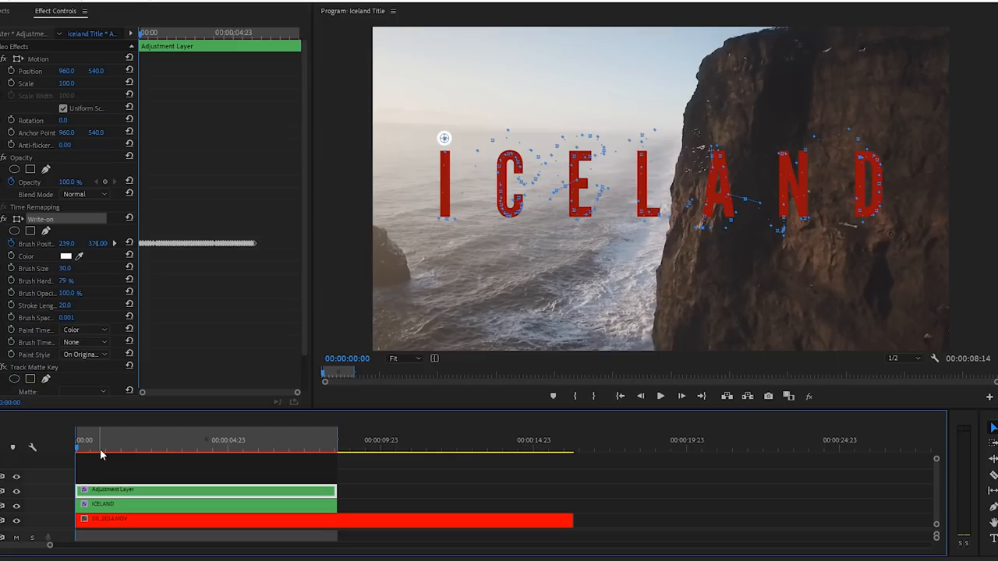
left_click(661, 396)
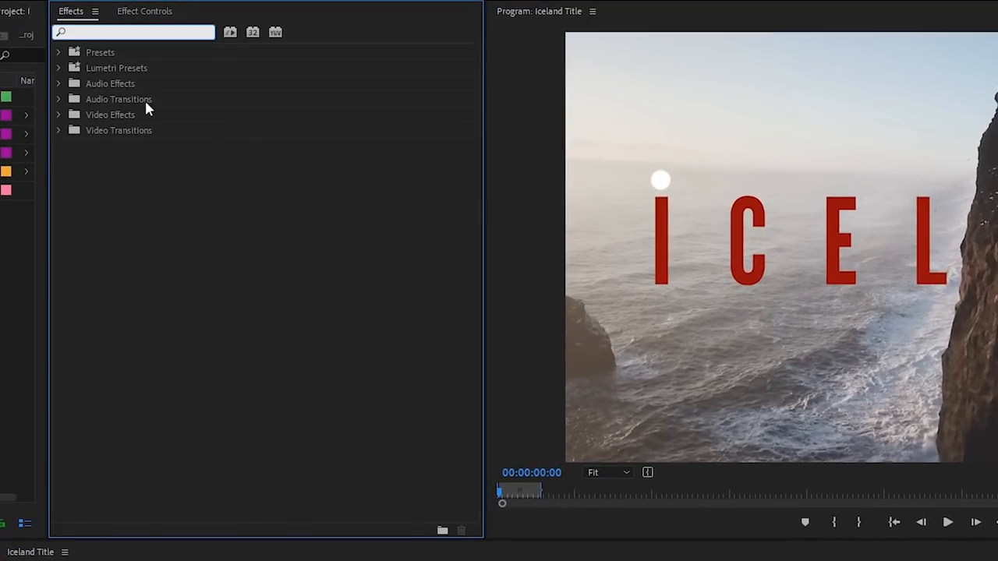
Apply Track Matte Key to the adjustment layer, using the ICELAND title track as matte
type("track")
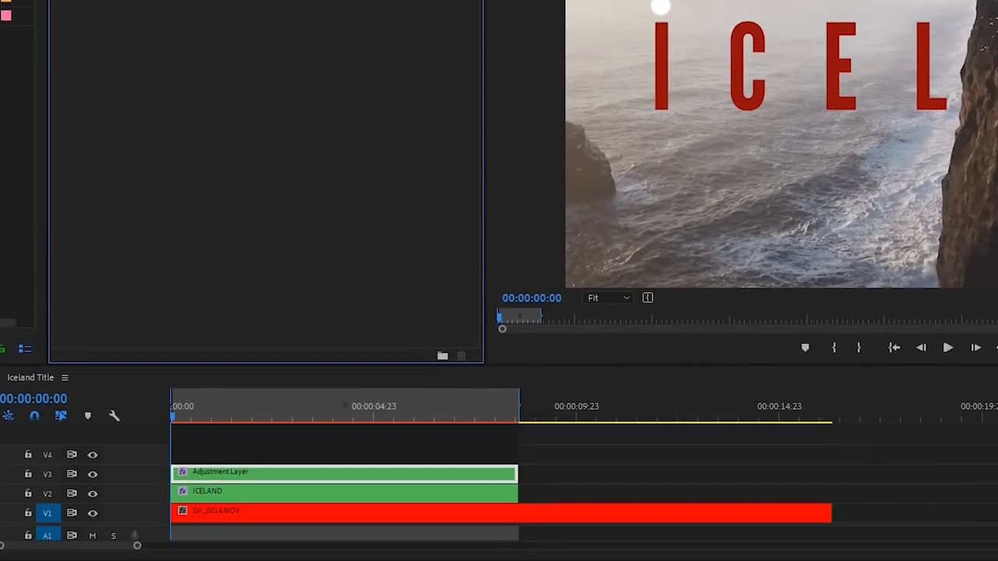
left_click(218, 491)
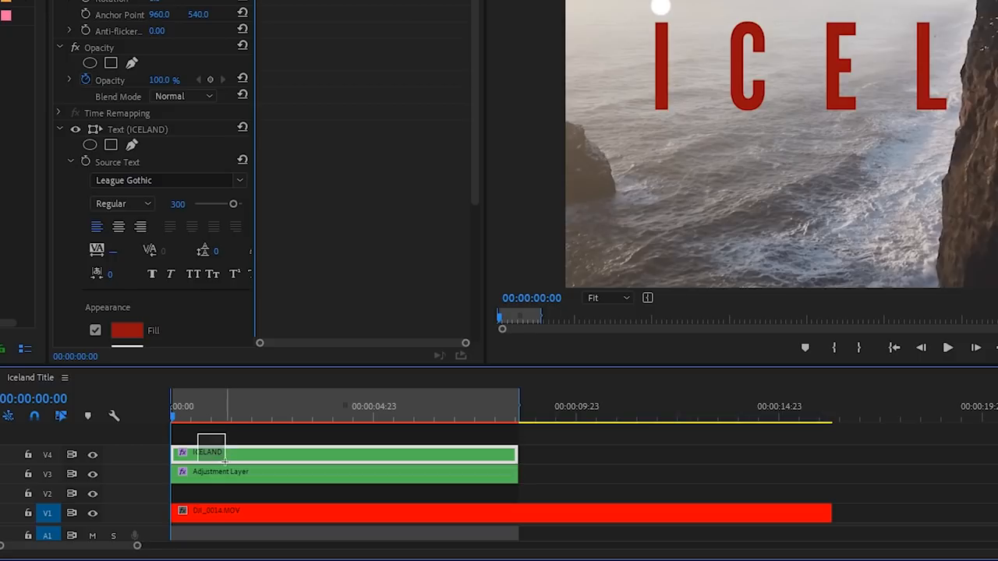
left_click(221, 472)
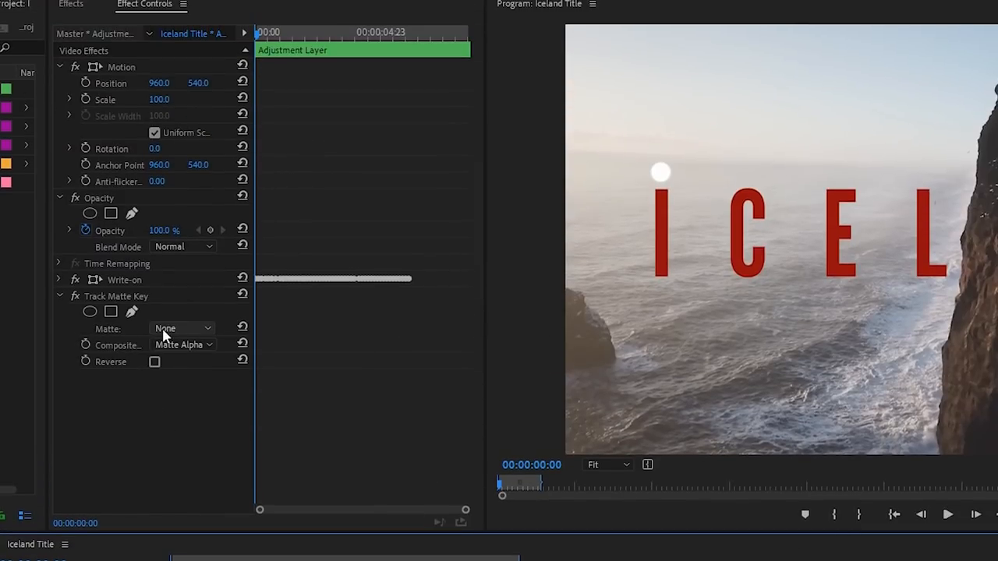
left_click(181, 327)
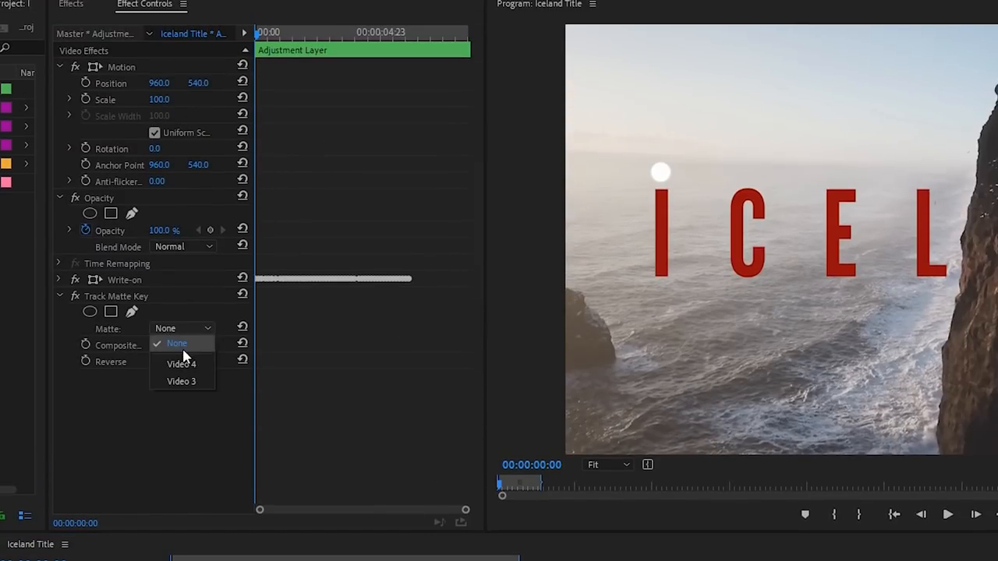
left_click(181, 381)
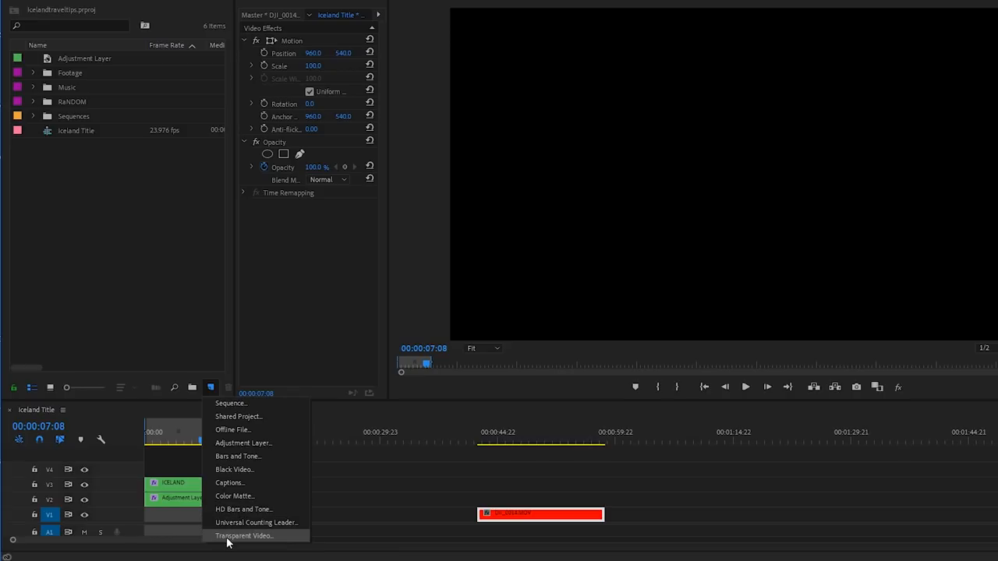
Create a Transparent Video clip and extend it to the title's length
left_click(244, 536)
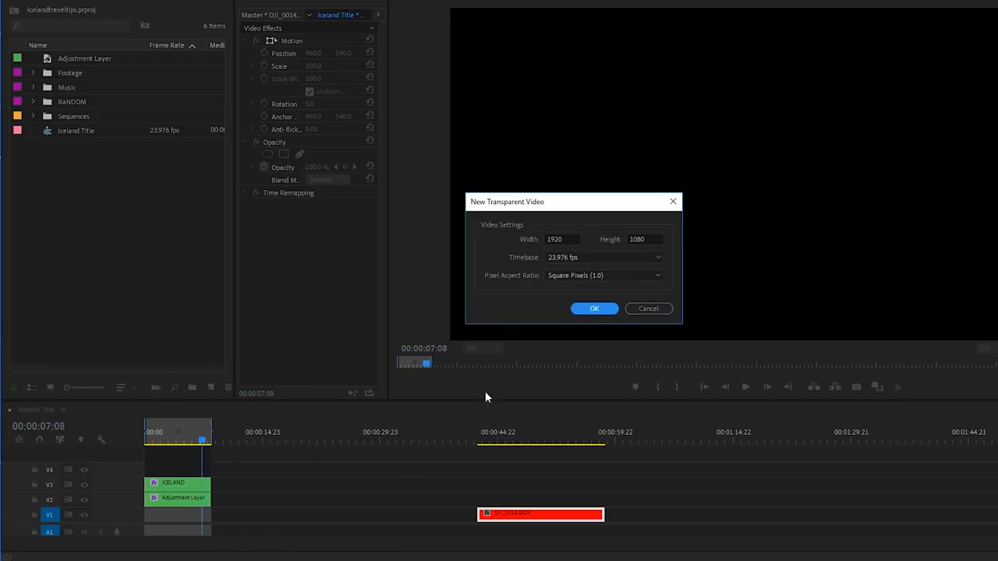
left_click(594, 308)
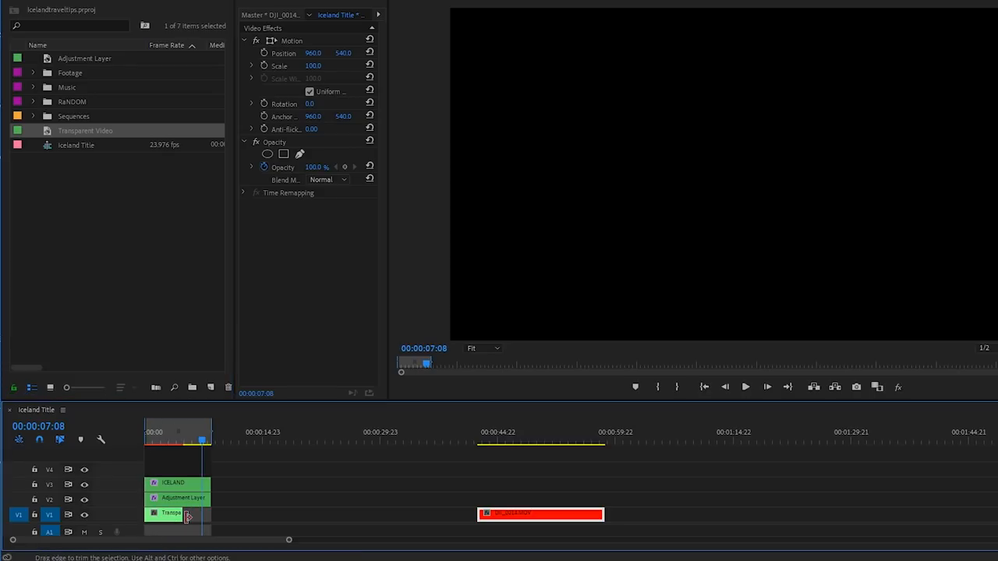
left_click_drag(202, 515, 214, 515)
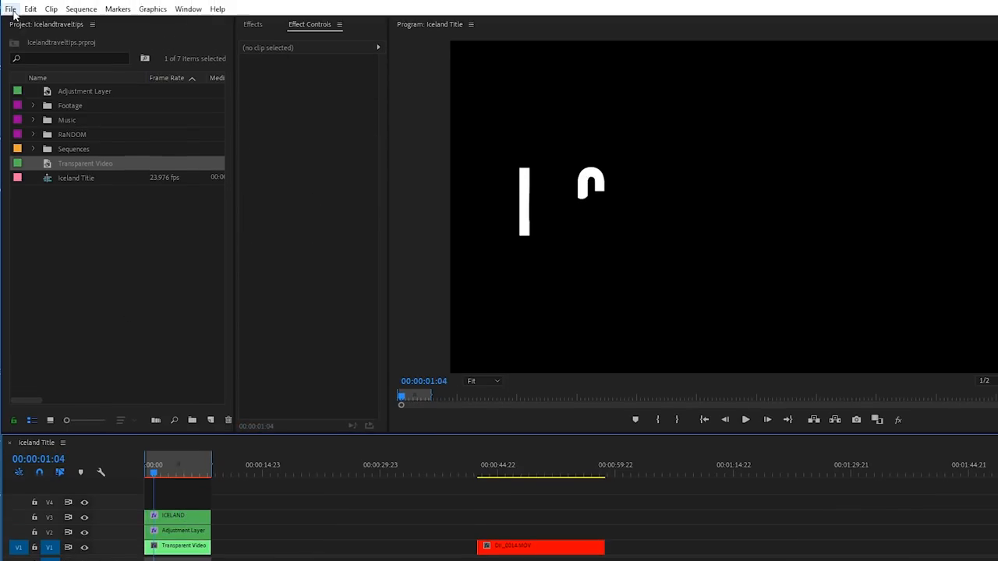
Start a QuickTime export with the 1080p + ALPHA No Audio preset
left_click(11, 9)
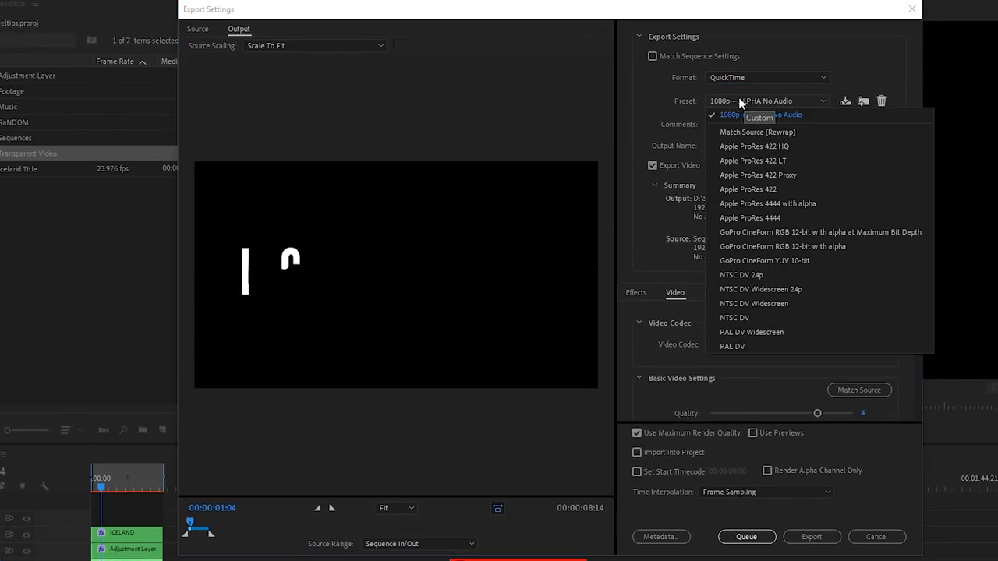
mouse_move(574, 239)
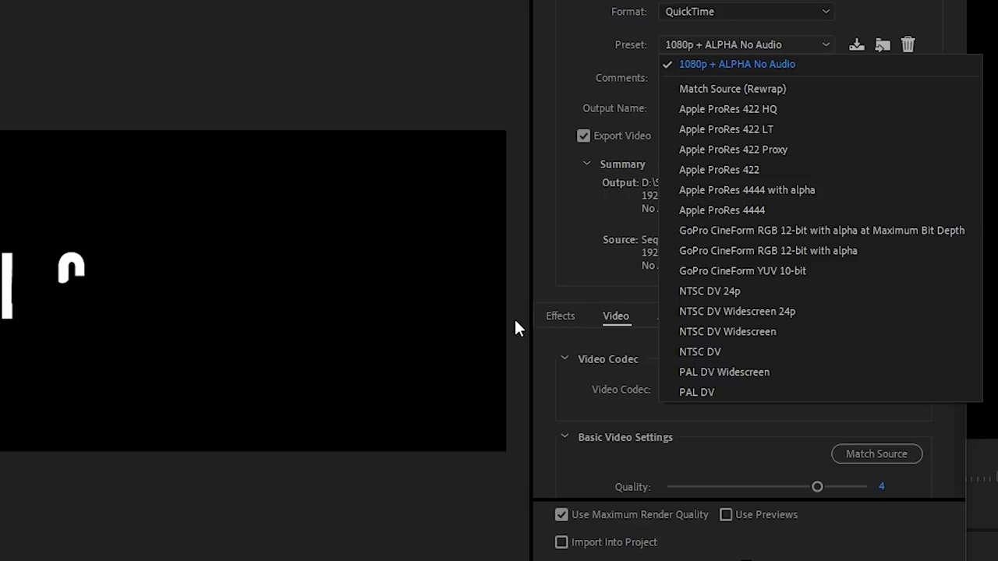
left_click(737, 64)
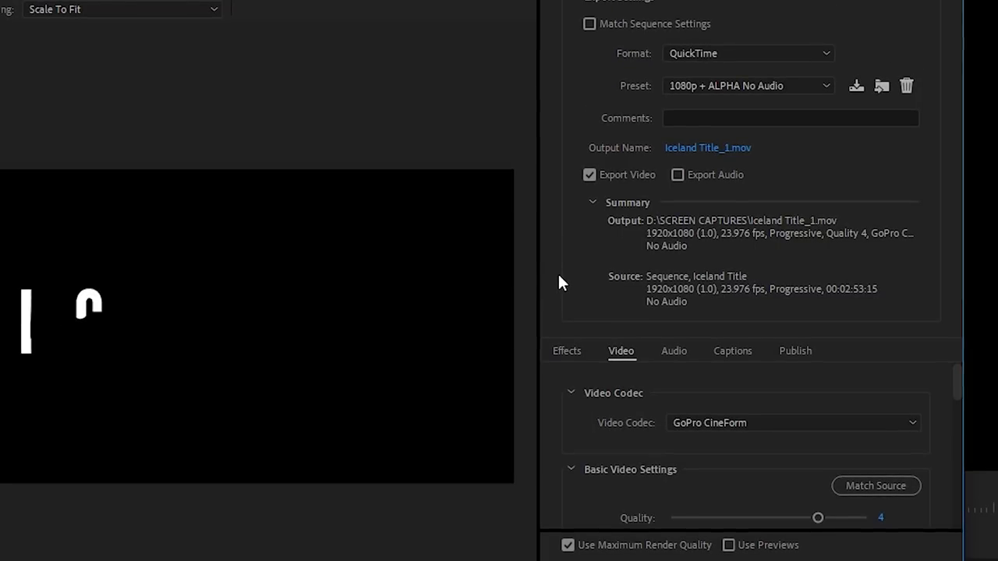
scroll("down", 3)
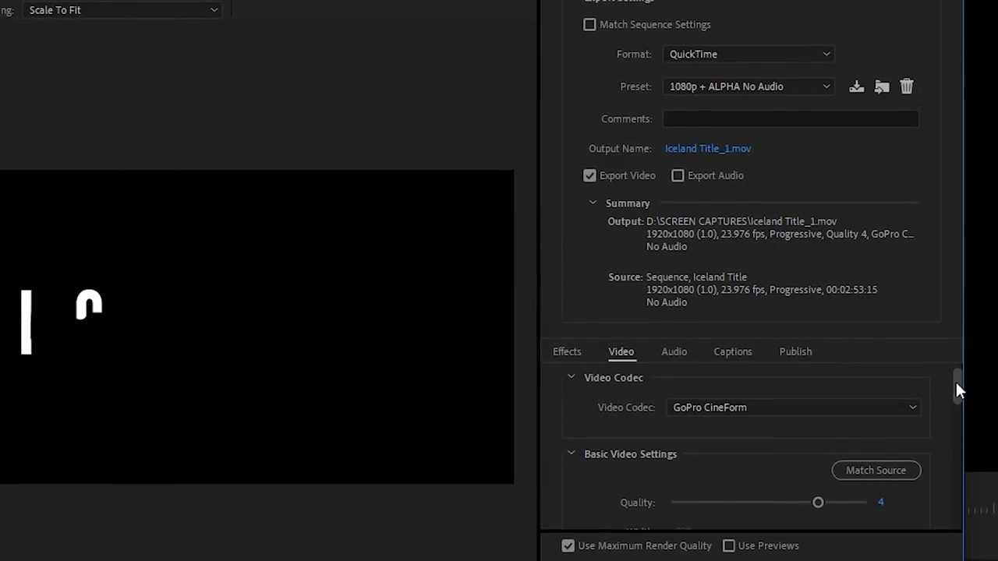
scroll("down", 3)
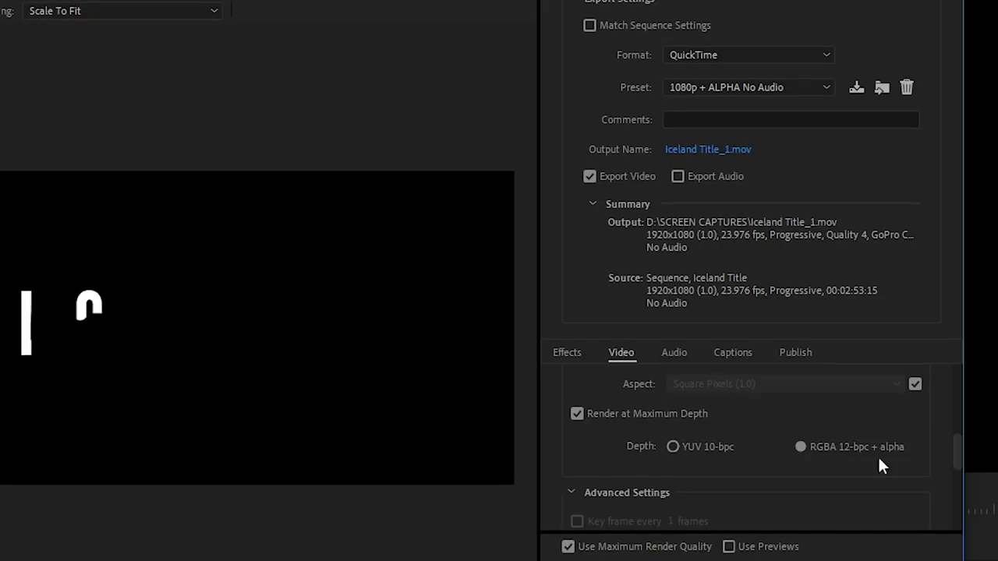
mouse_move(651, 440)
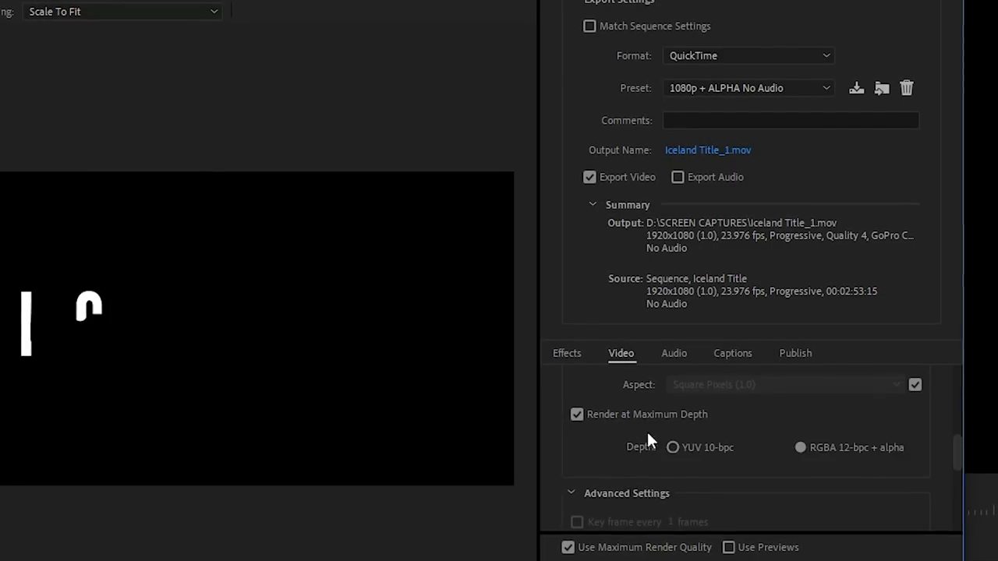
mouse_move(792, 459)
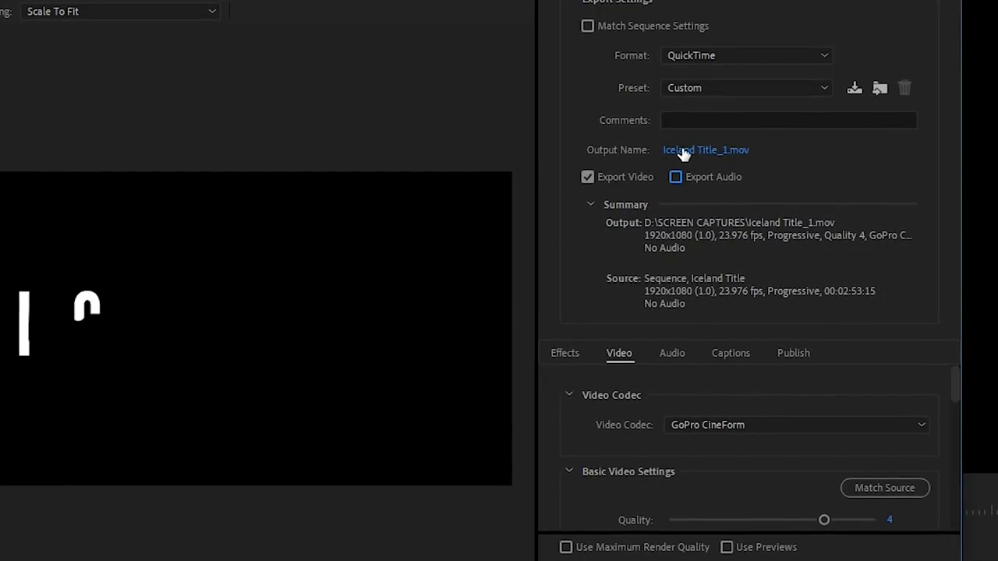
Name the export output 'Iceland Title Transparent Video.mov'
left_click(705, 150)
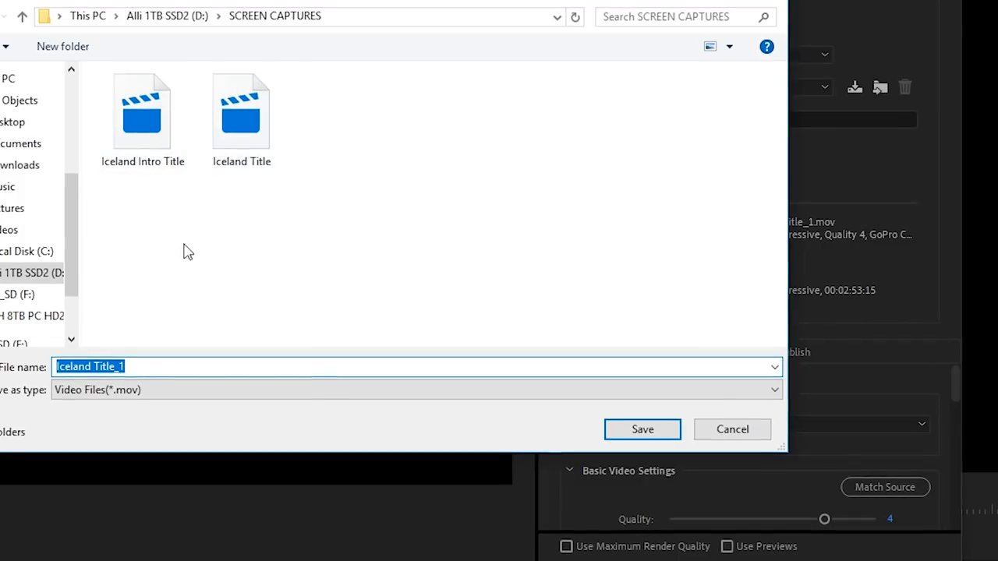
type("Iceland Title Transp")
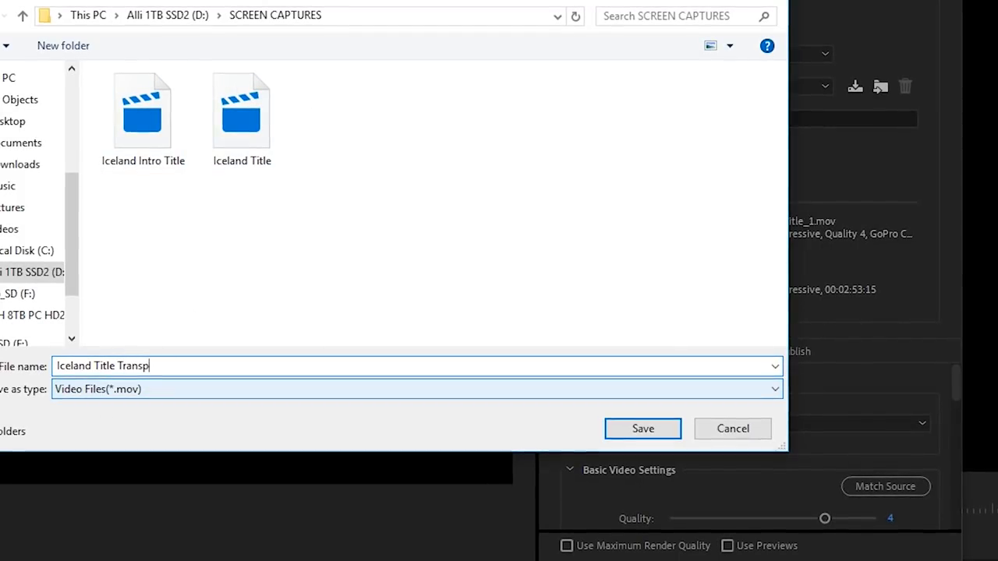
left_click(643, 429)
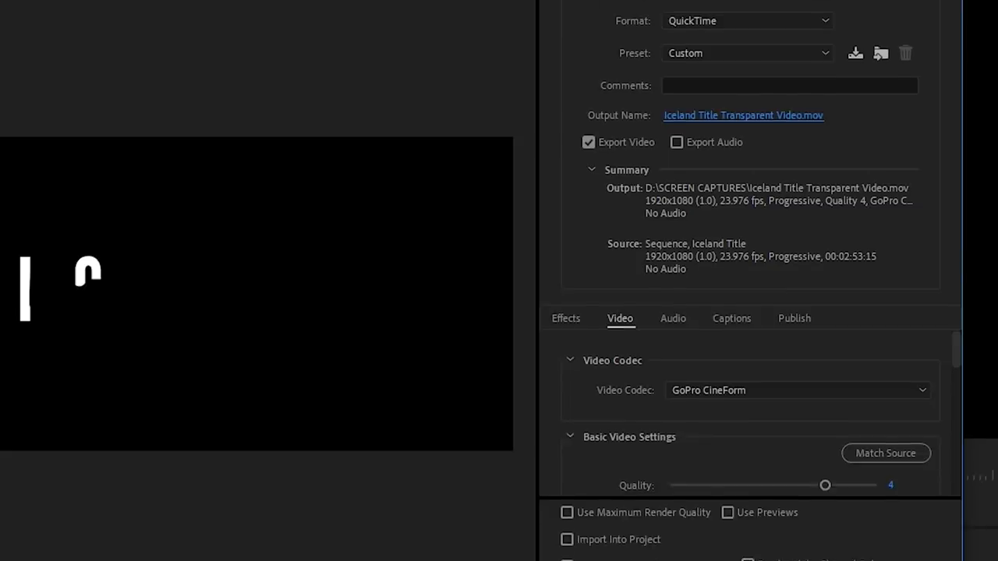
Export the transparent title and layer the .mov above the DJI cliff clip
left_click(809, 515)
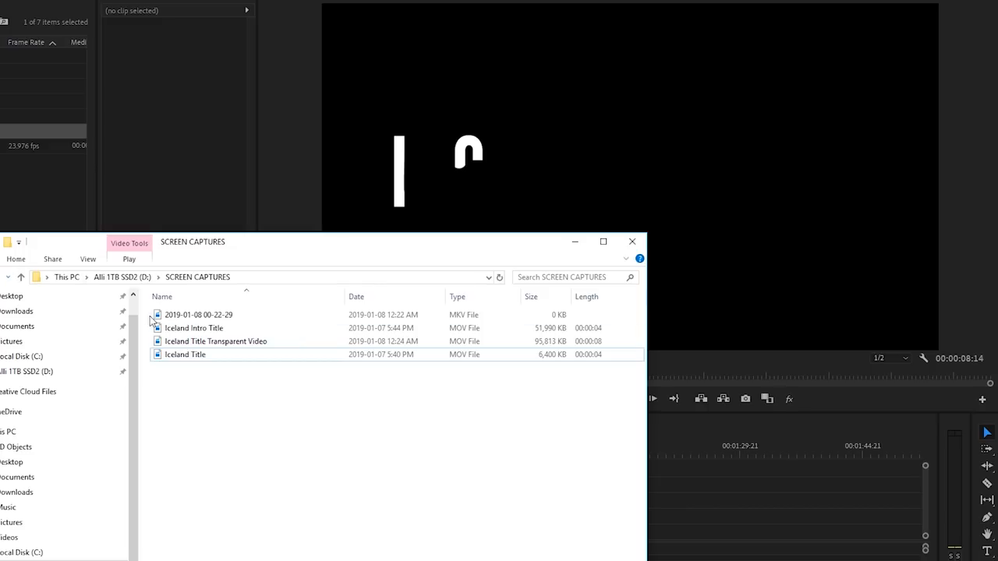
left_click(215, 341)
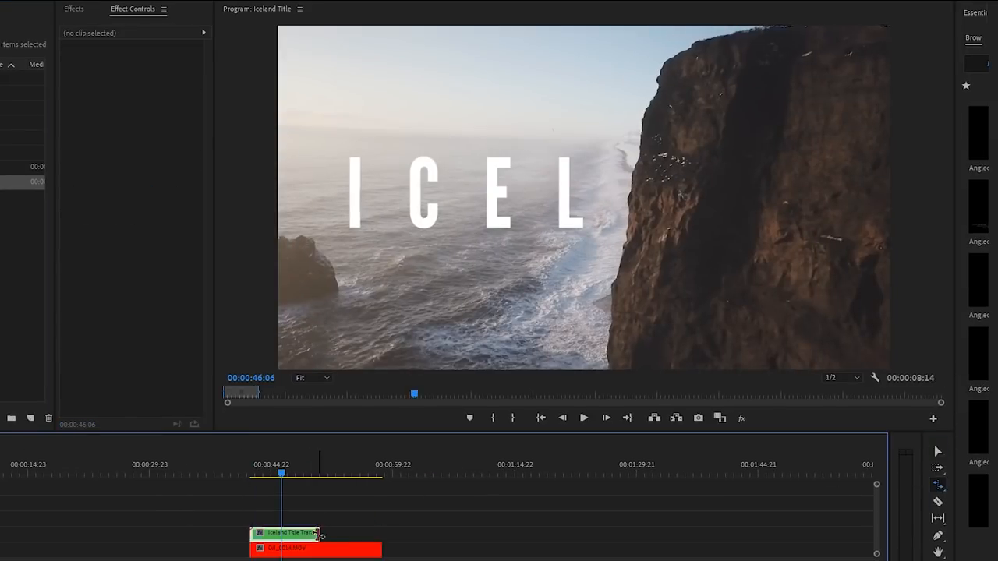
left_click(277, 534)
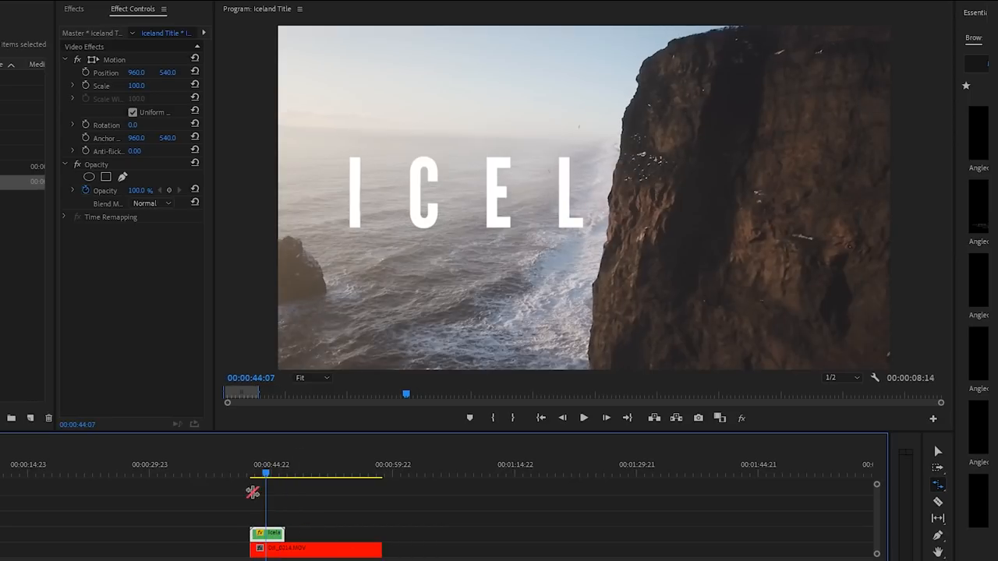